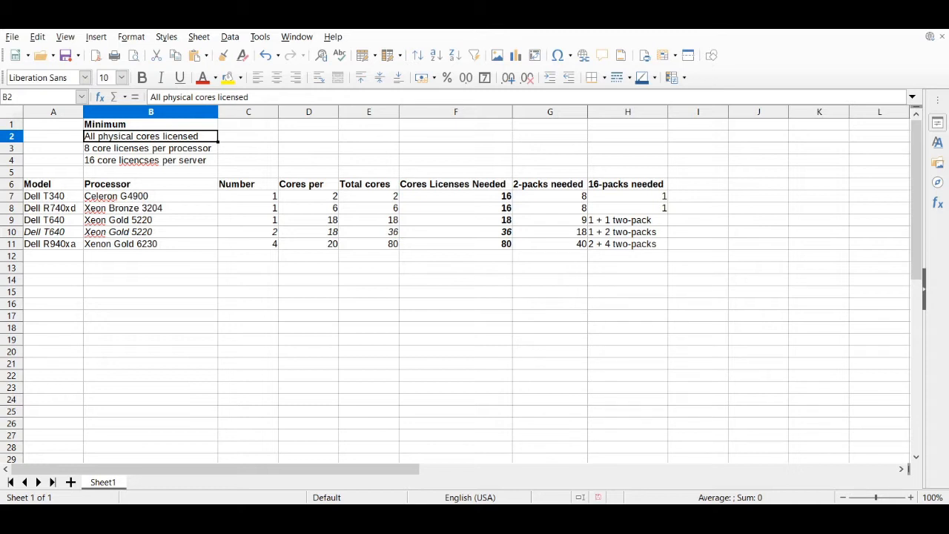
- Review the 16-core-licenses-per-server minimum against the Dell T340's processor count and cores
click(152, 160)
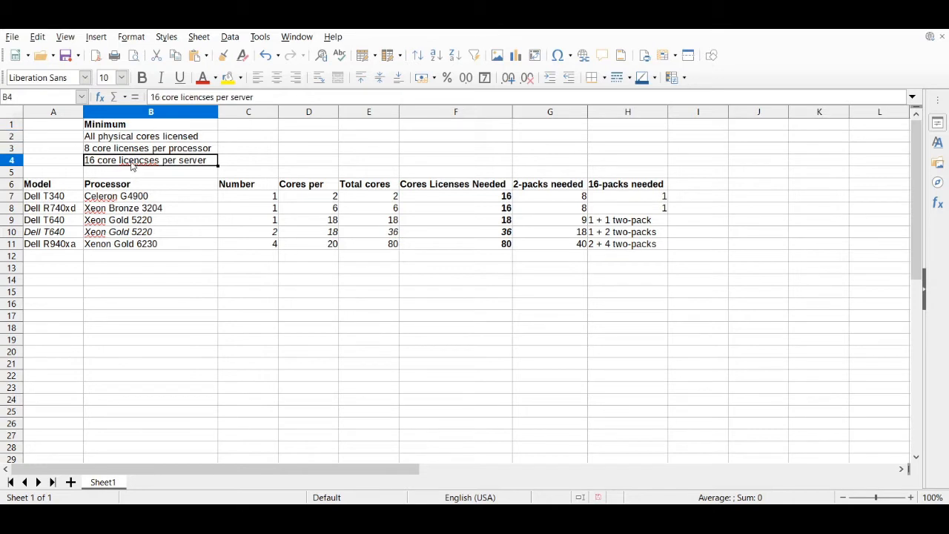
double_click(139, 160)
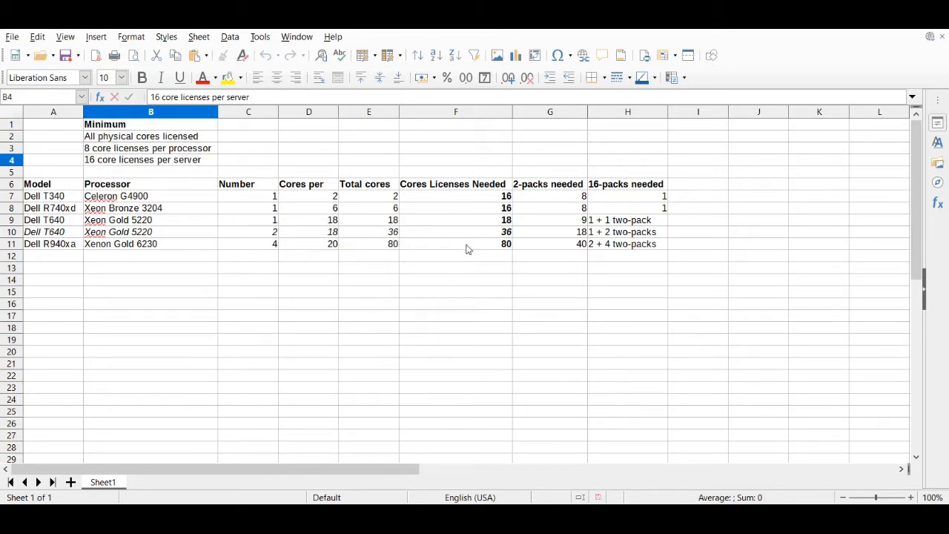
click(455, 255)
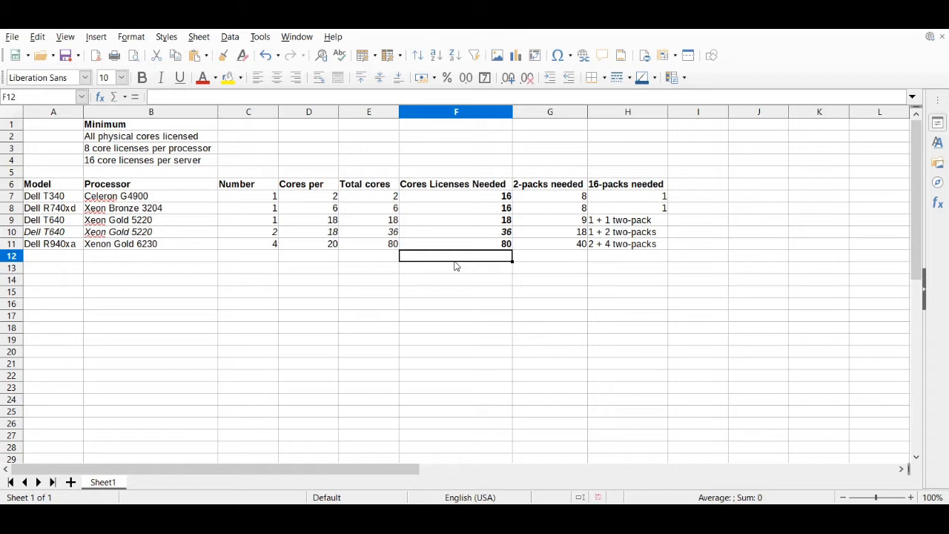
mouse_move(284, 217)
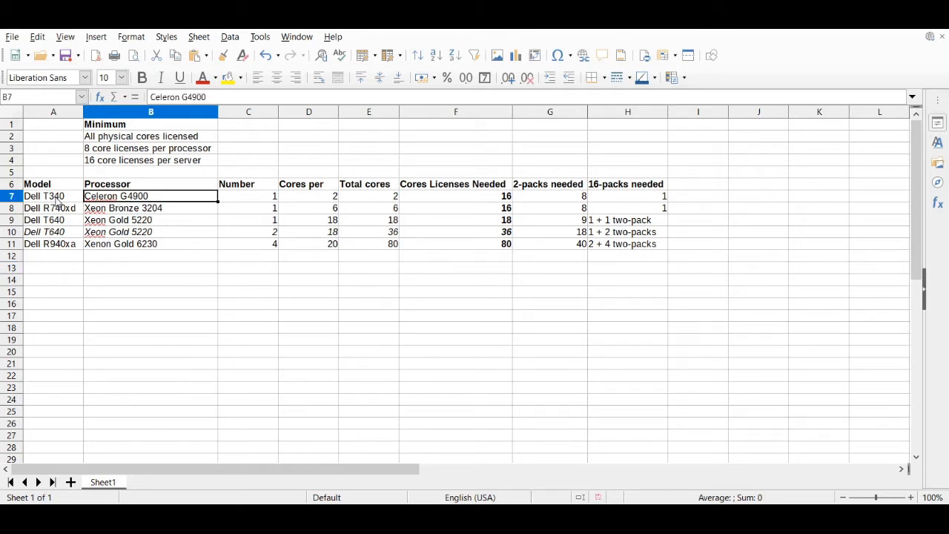
click(54, 195)
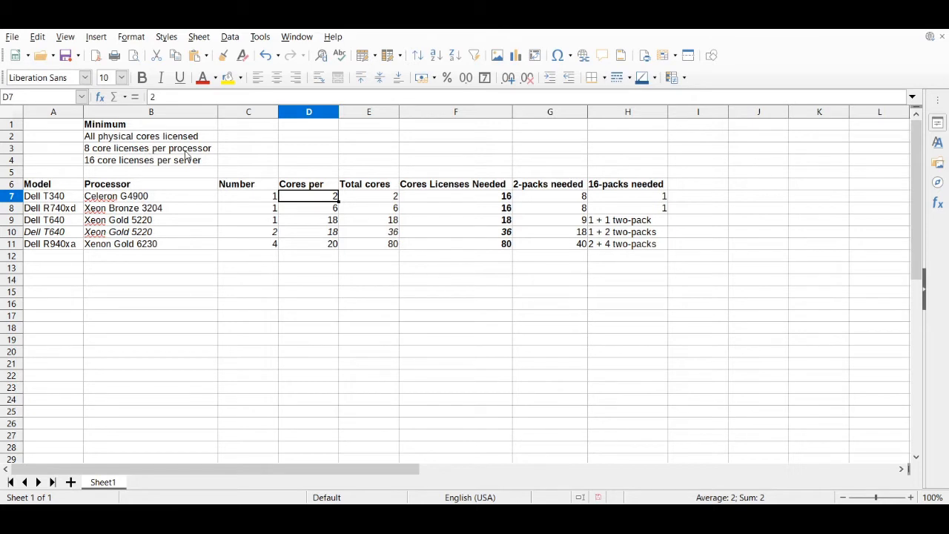
mouse_move(141, 151)
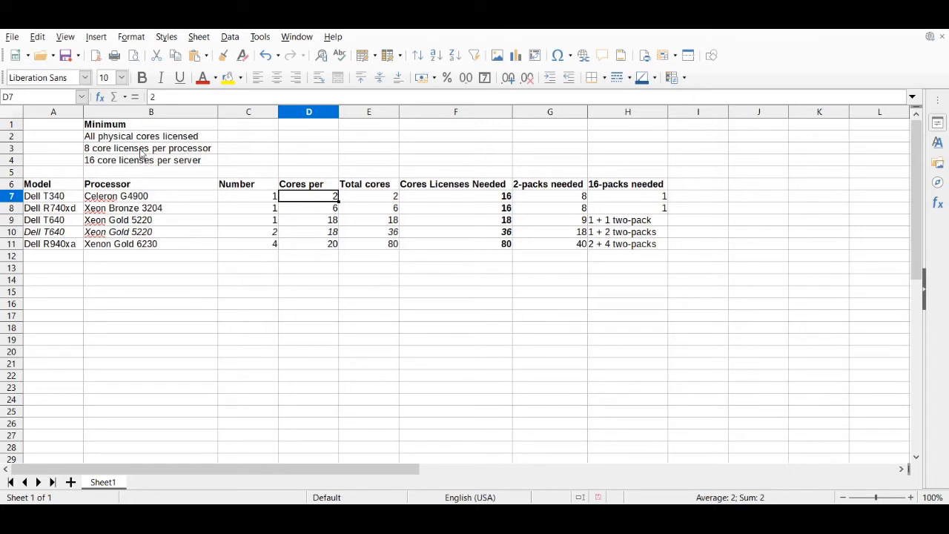
click(249, 196)
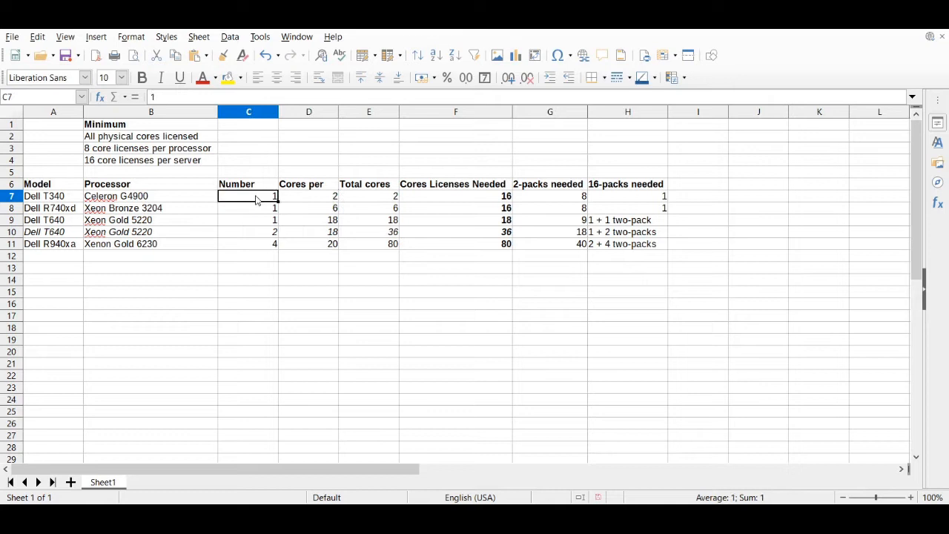
click(308, 196)
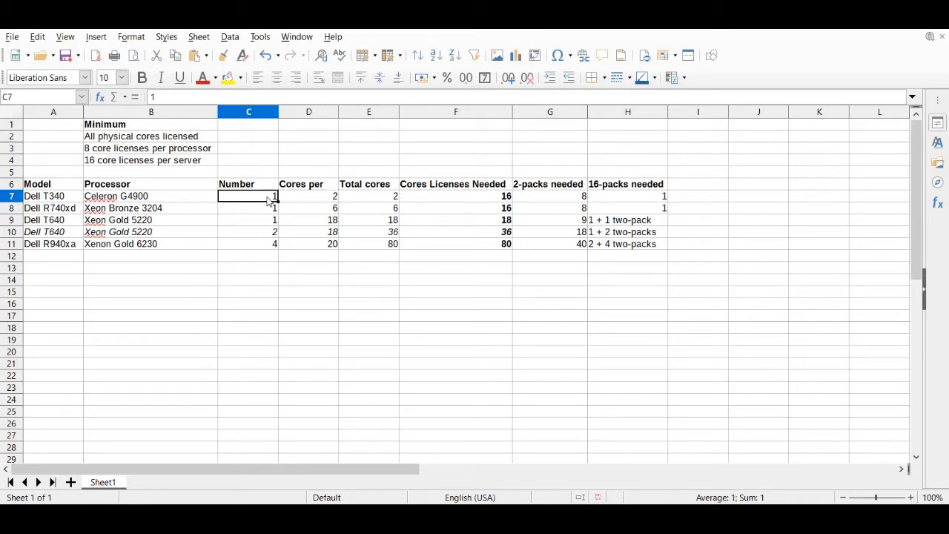
- Check the Dell T340's core licenses needed against its cores and the 16-license minimum
click(151, 160)
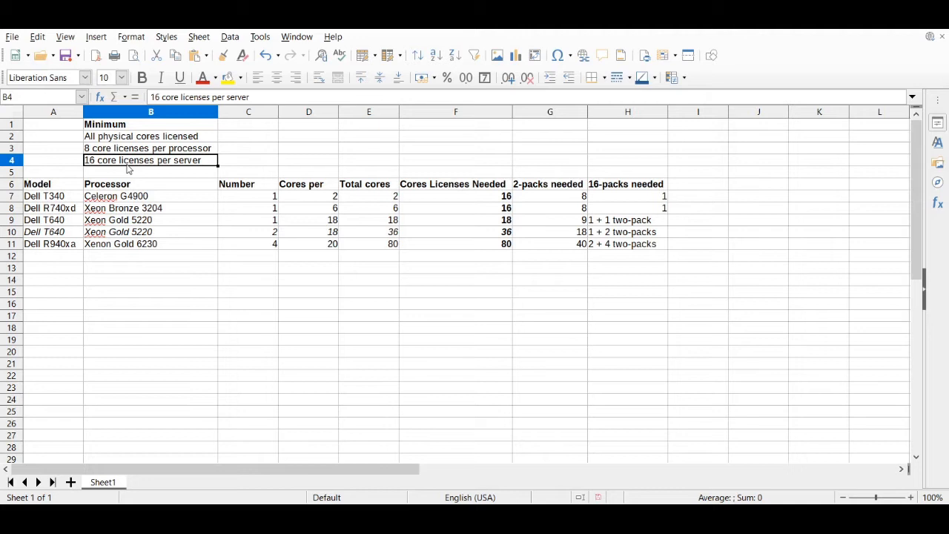
click(309, 196)
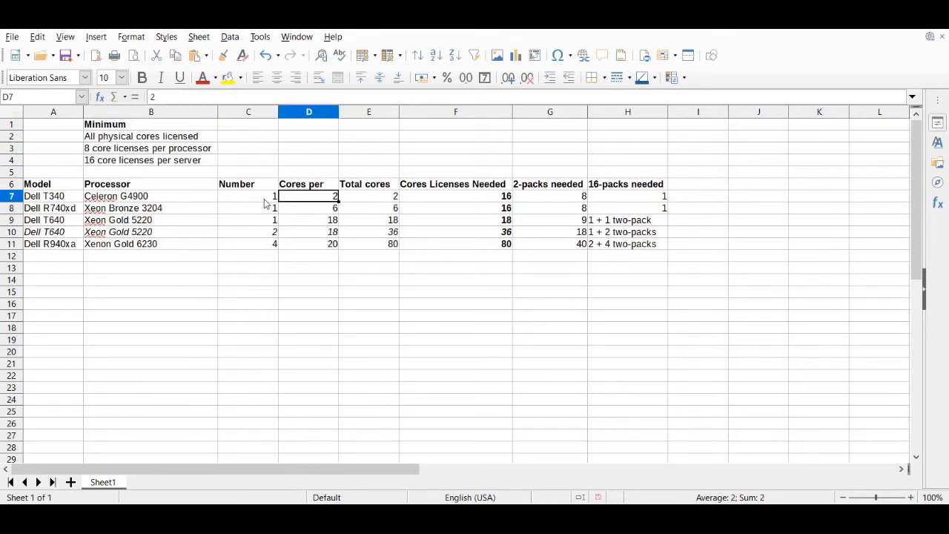
click(250, 196)
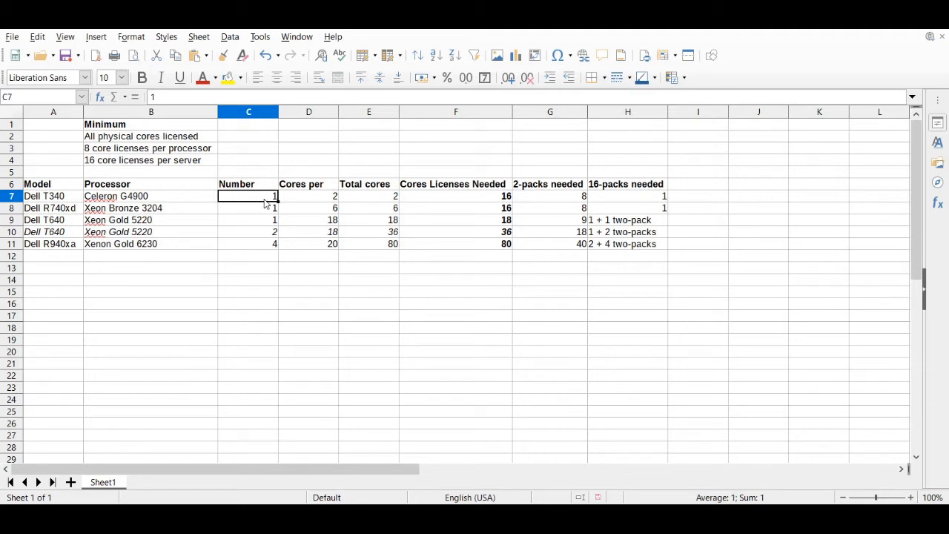
mouse_move(378, 207)
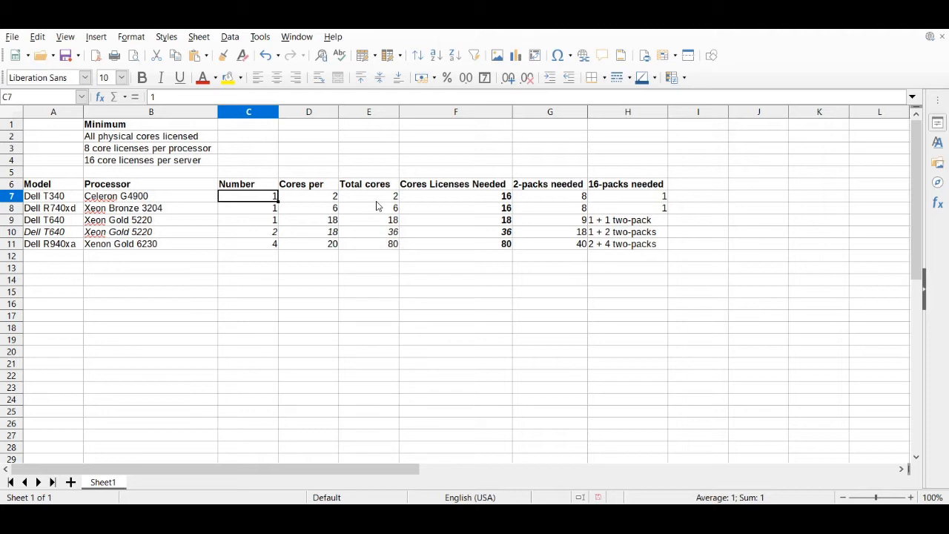
click(457, 195)
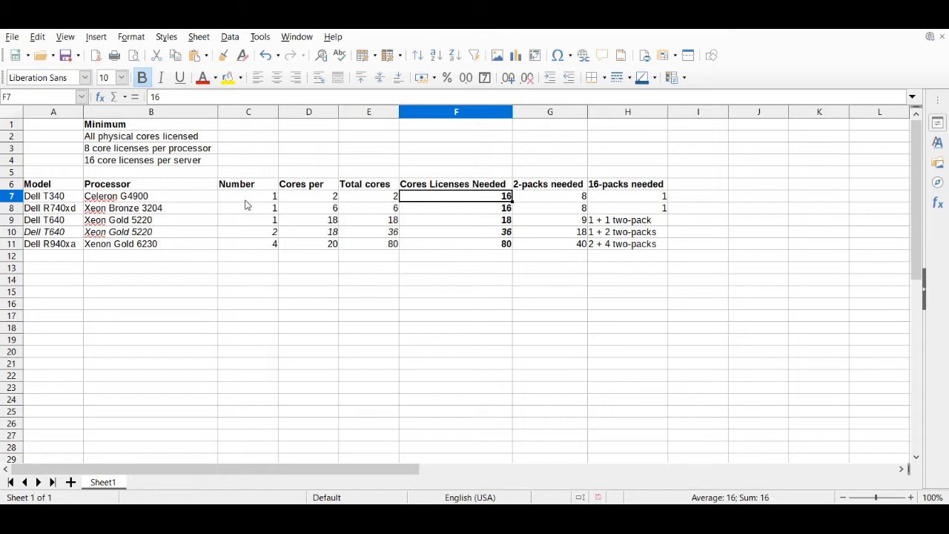
mouse_move(323, 200)
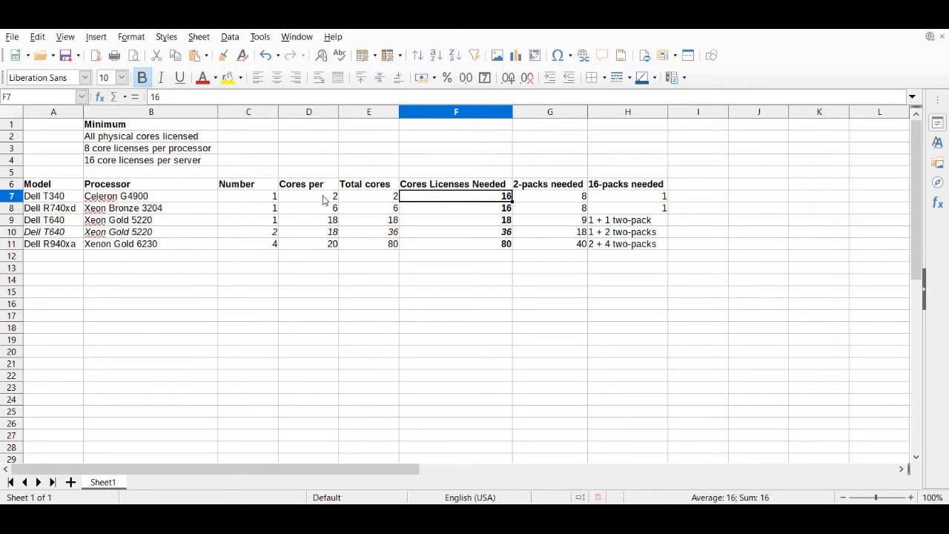
mouse_move(80, 201)
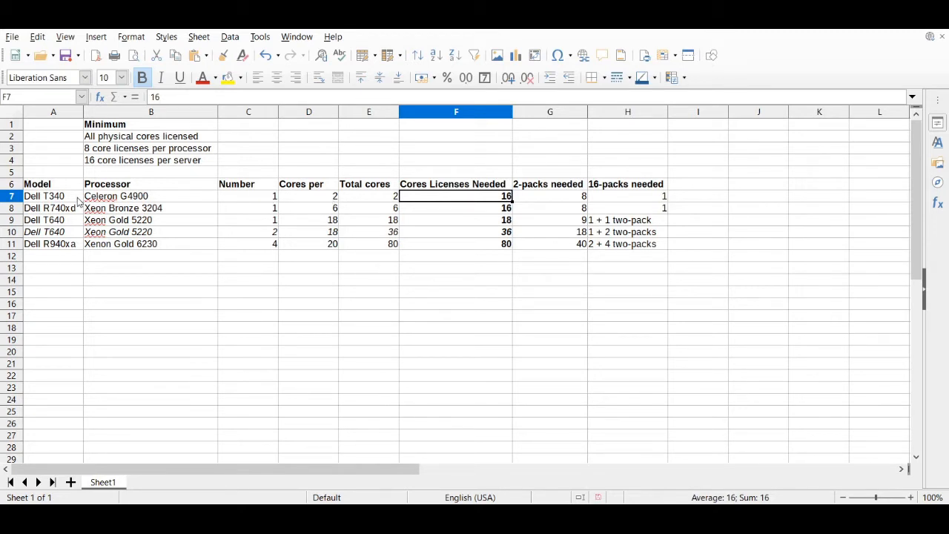
click(53, 195)
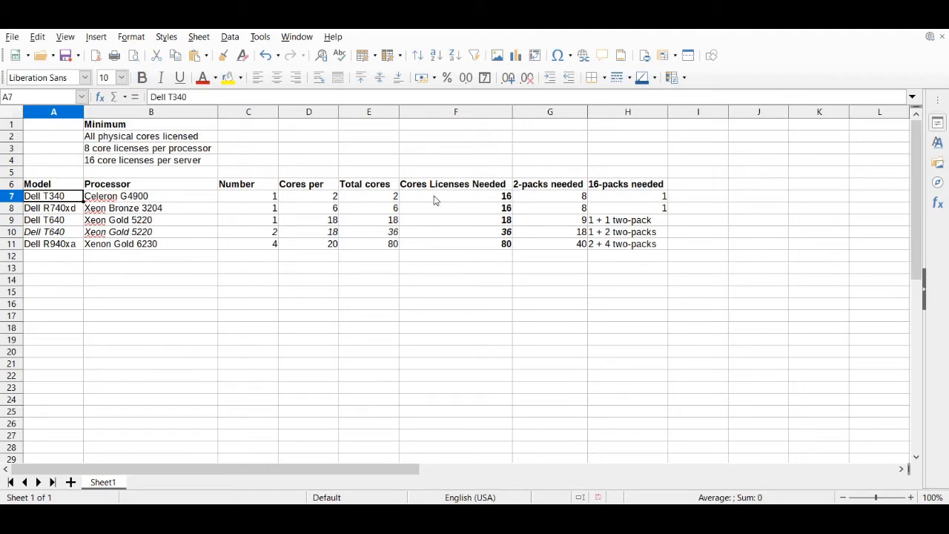
click(457, 196)
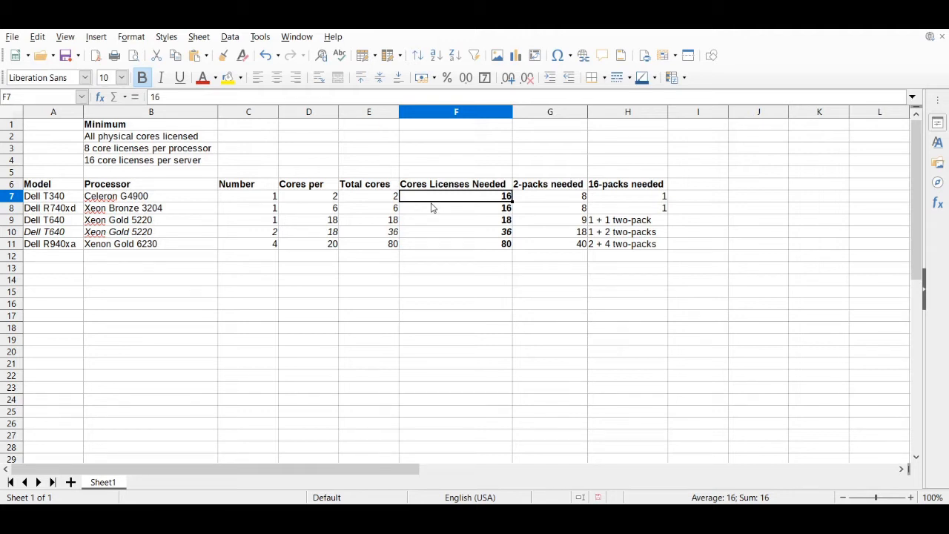
mouse_move(313, 201)
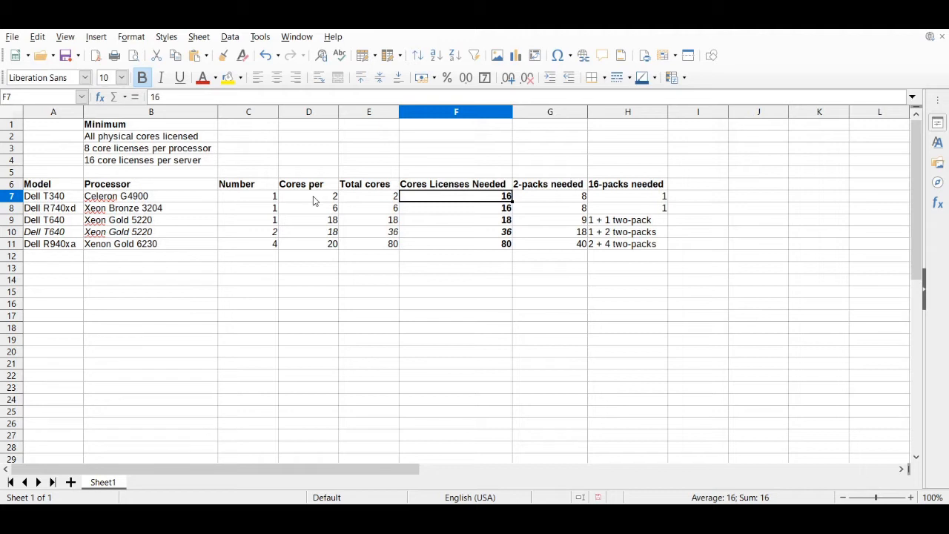
mouse_move(529, 200)
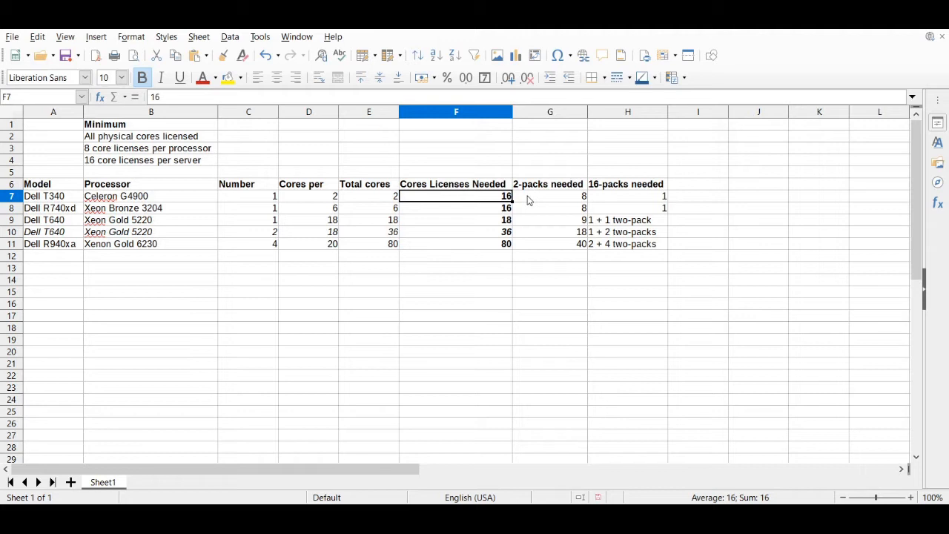
- Check the Dell T340's 2-packs and 16-packs needed against its core licenses
click(548, 196)
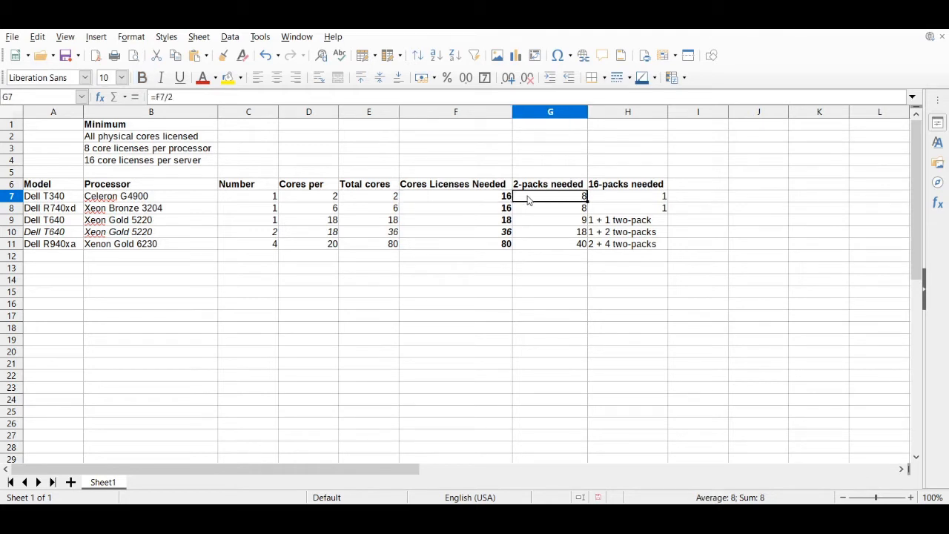
click(629, 196)
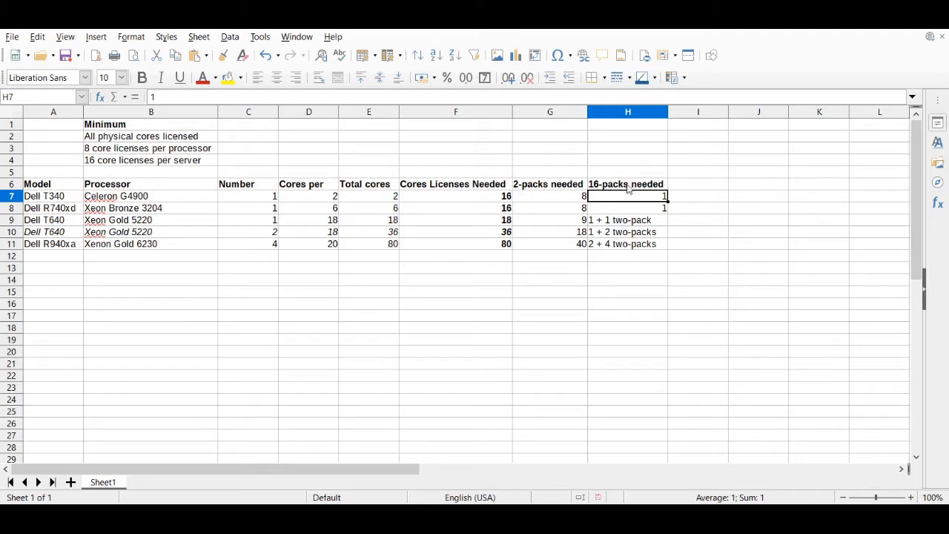
click(151, 160)
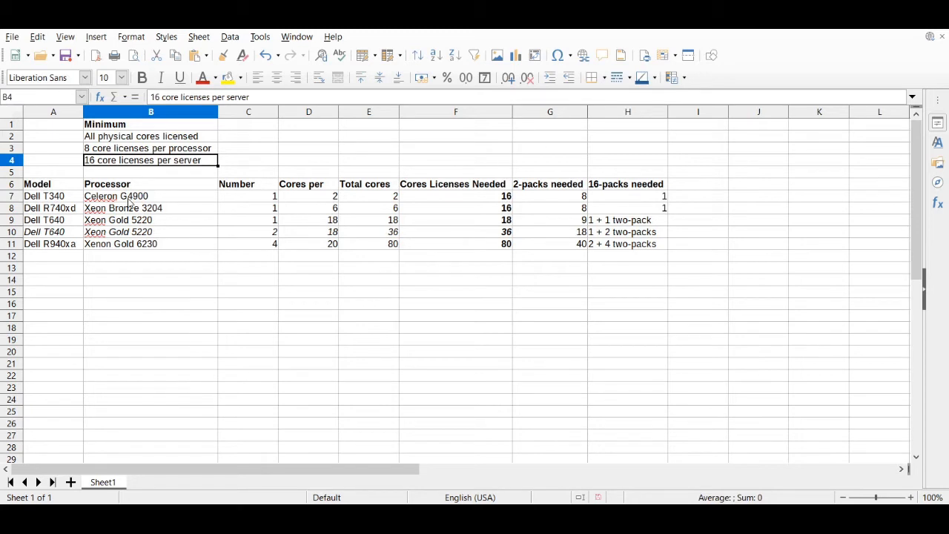
mouse_move(469, 202)
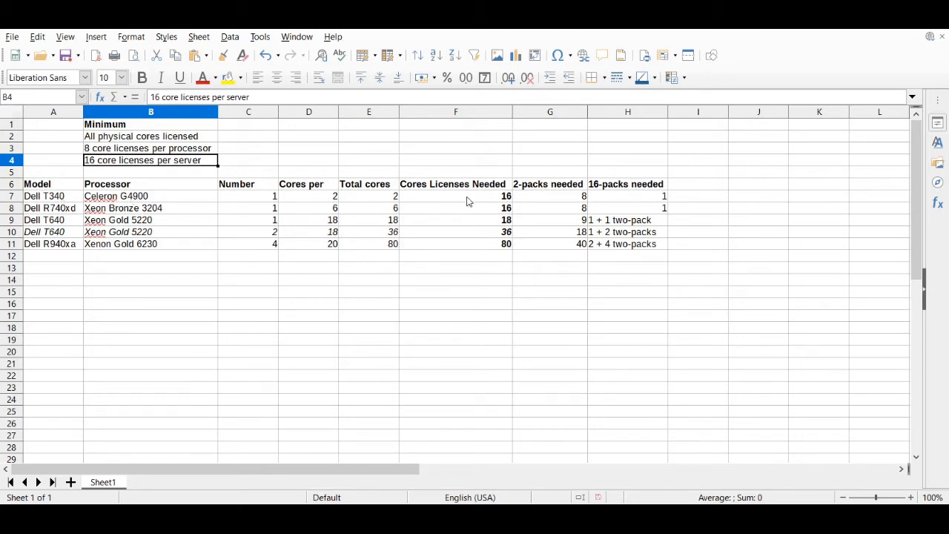
click(456, 196)
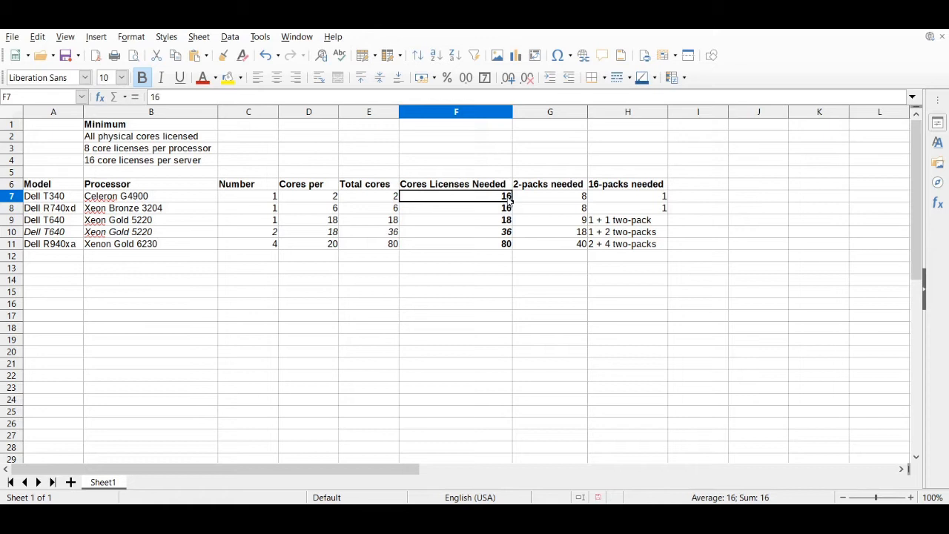
mouse_move(407, 193)
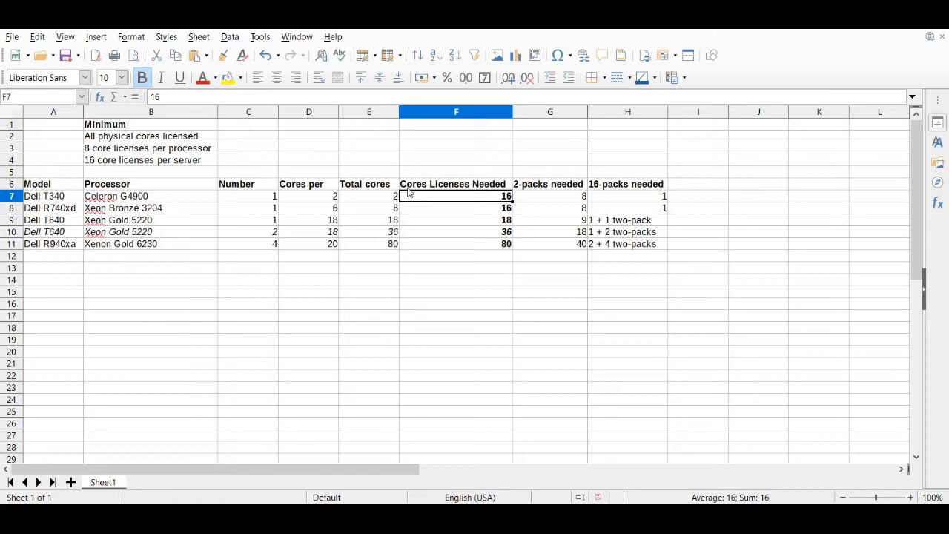
- Review the Dell R740xd row: Xeon Bronze 3204, 6 cores per processor, 16 core licenses needed
click(53, 207)
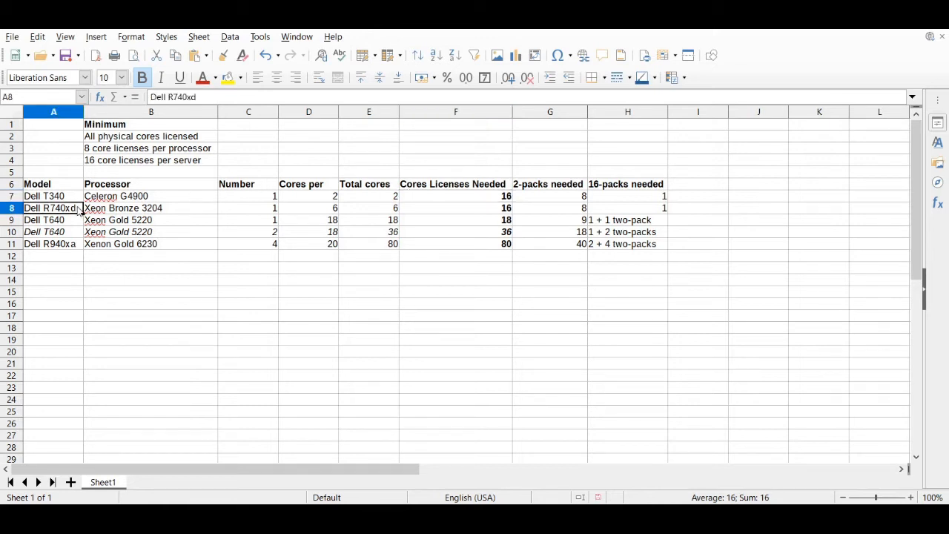
click(142, 77)
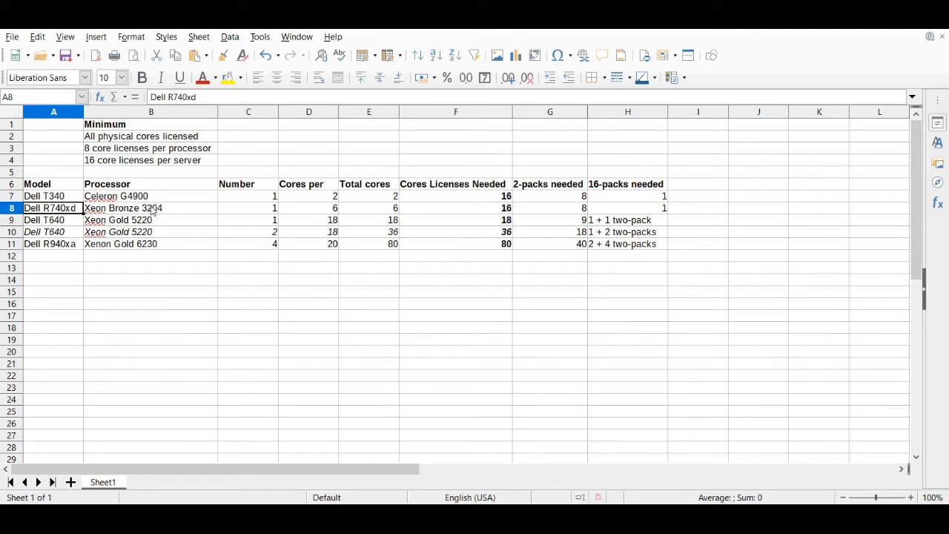
click(151, 207)
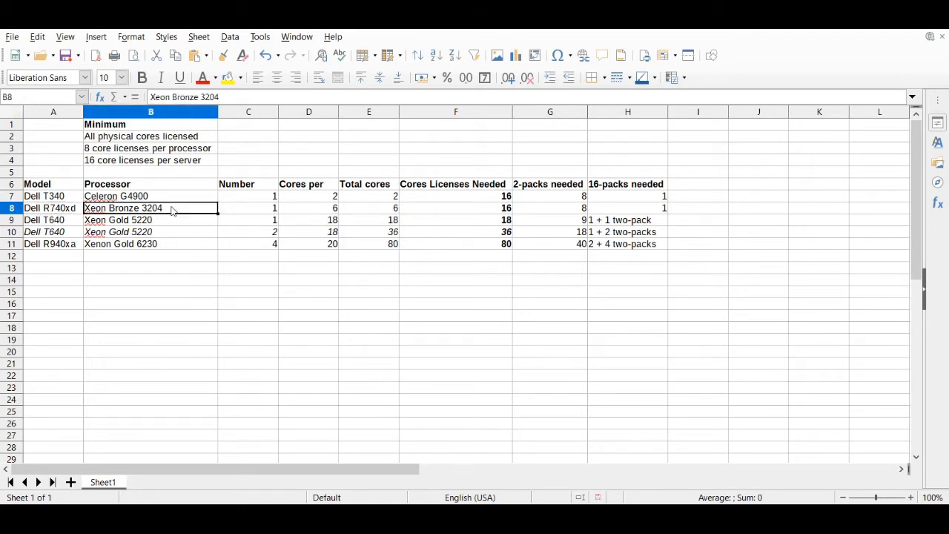
mouse_move(321, 214)
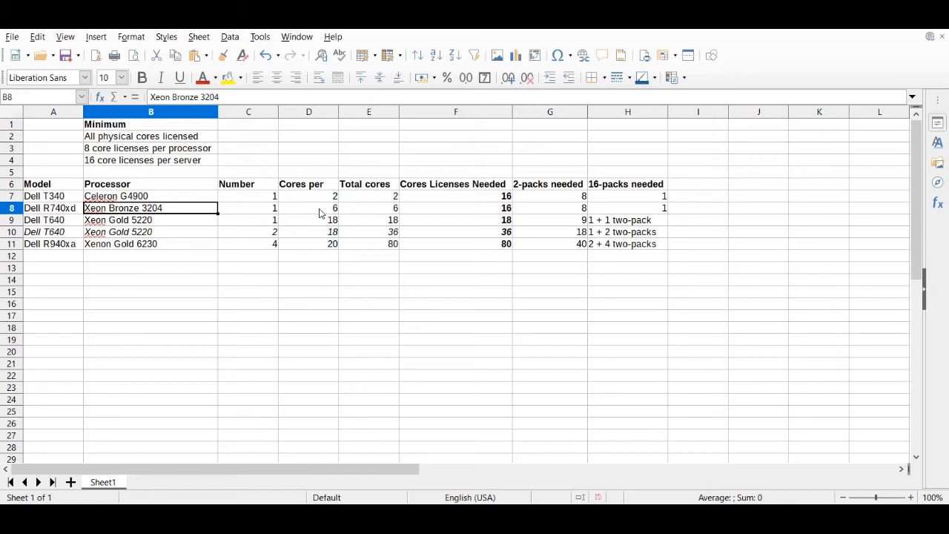
mouse_move(290, 217)
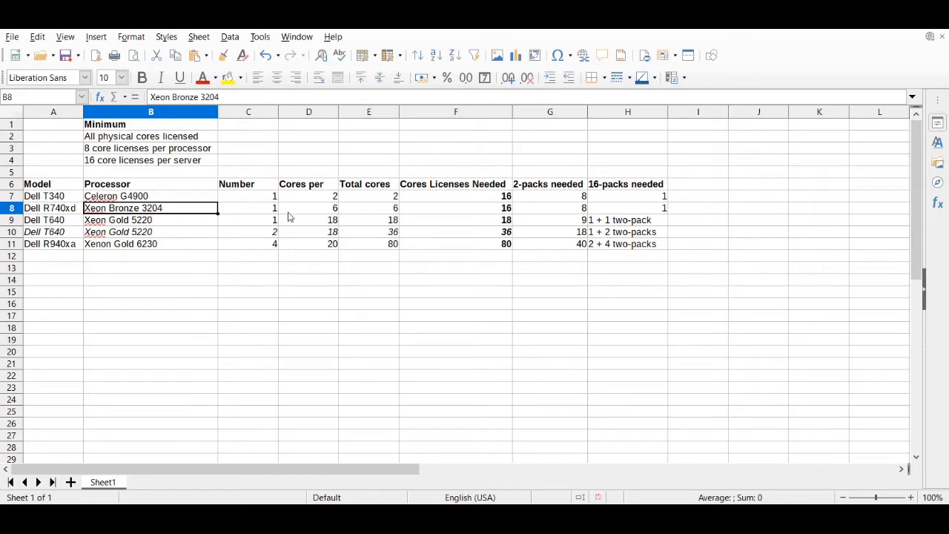
click(308, 207)
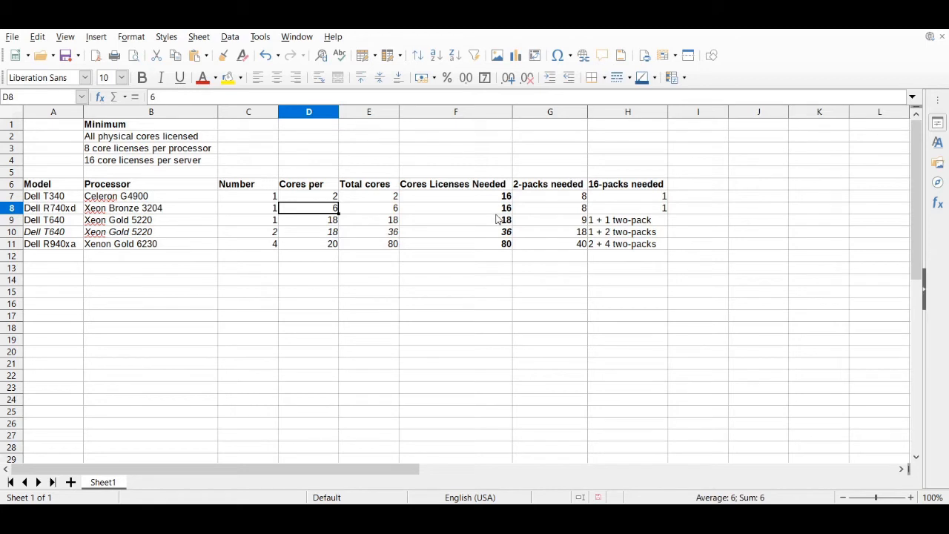
click(455, 207)
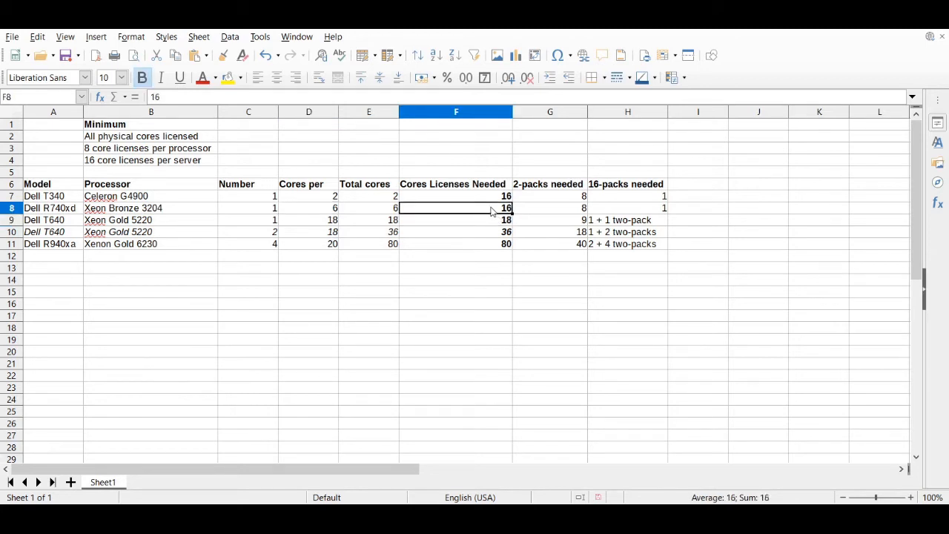
mouse_move(139, 172)
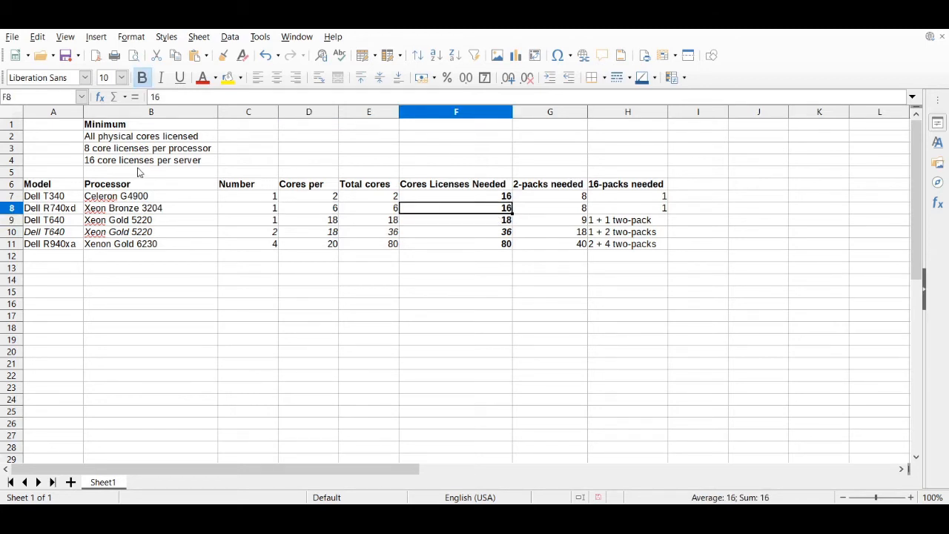
mouse_move(145, 148)
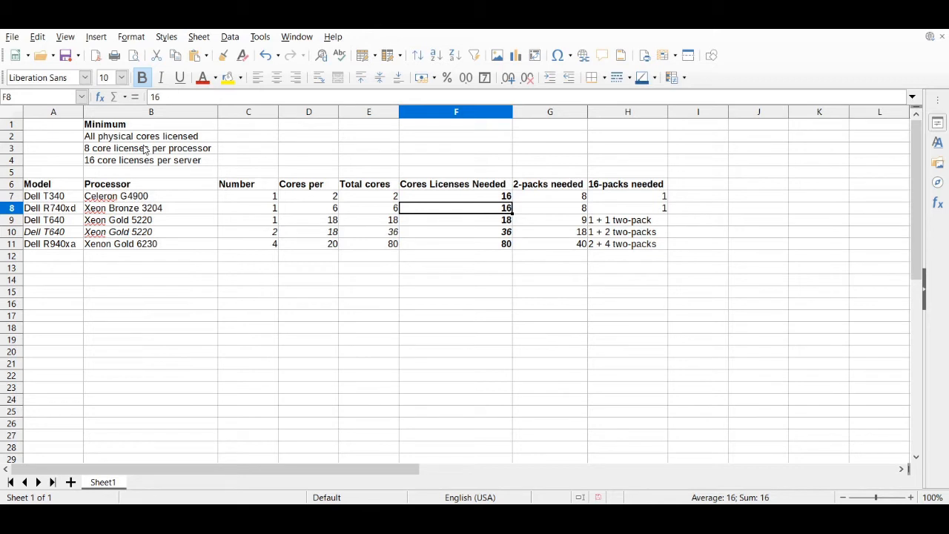
mouse_move(495, 218)
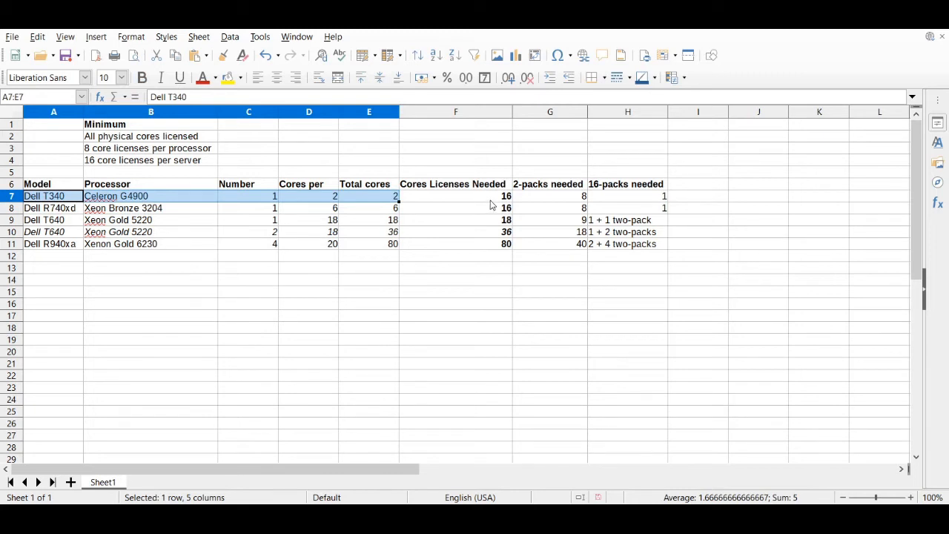
- Compare core licenses needed across the T340, R740xd and T640 rows
click(456, 196)
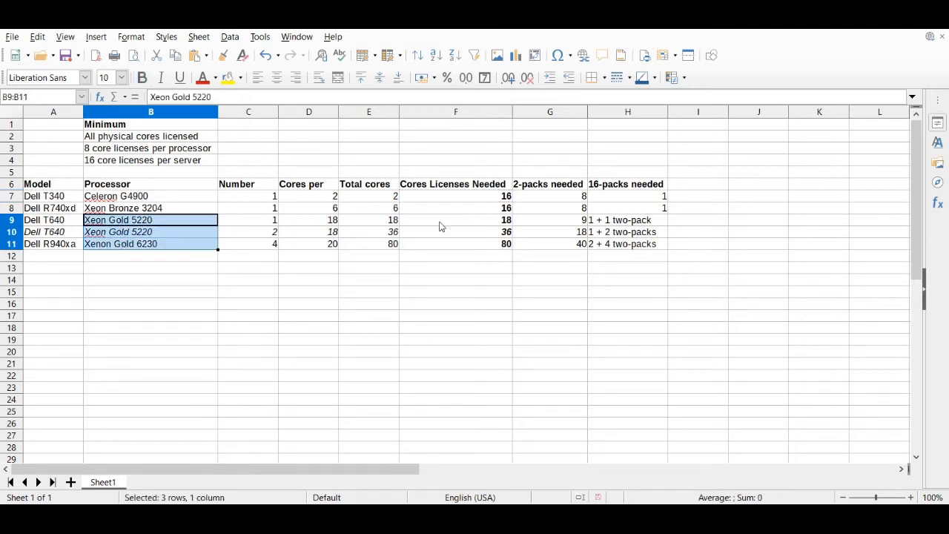
click(457, 219)
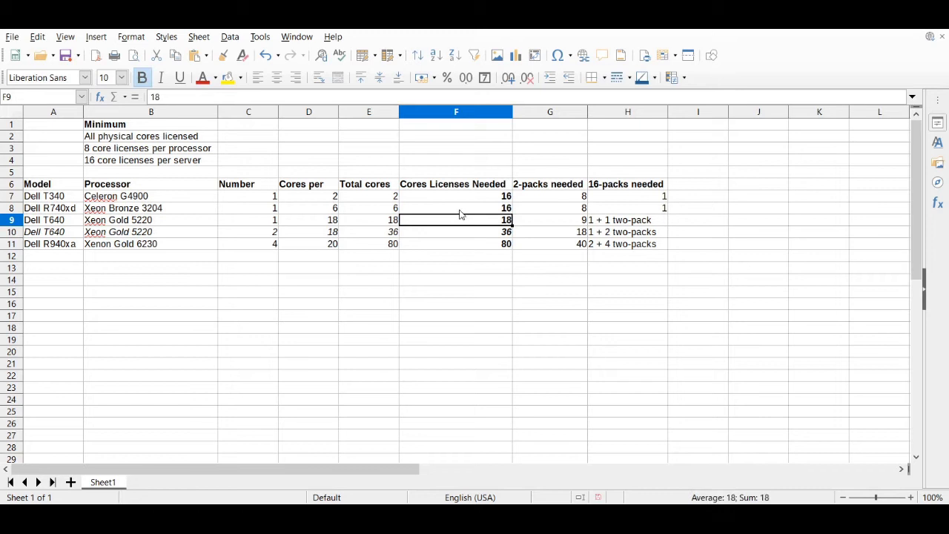
click(456, 208)
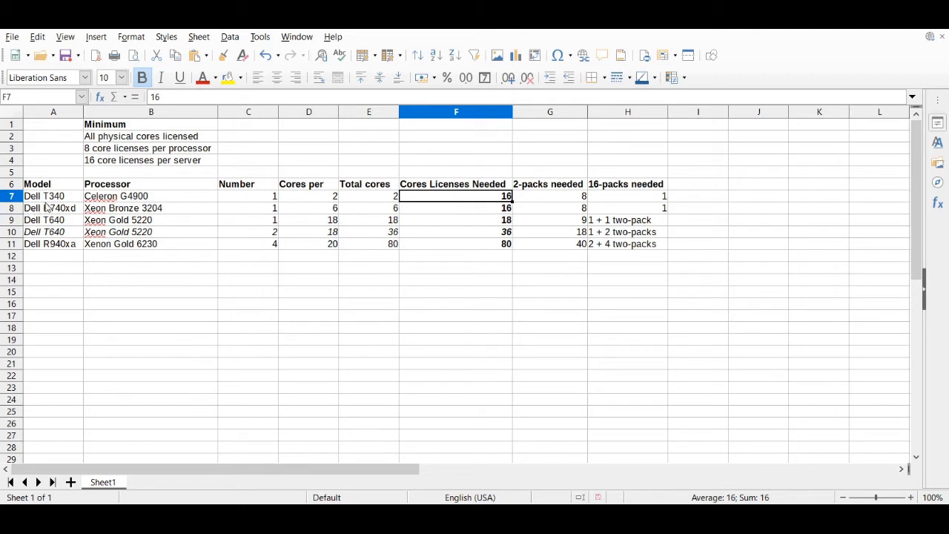
drag(53, 196, 151, 207)
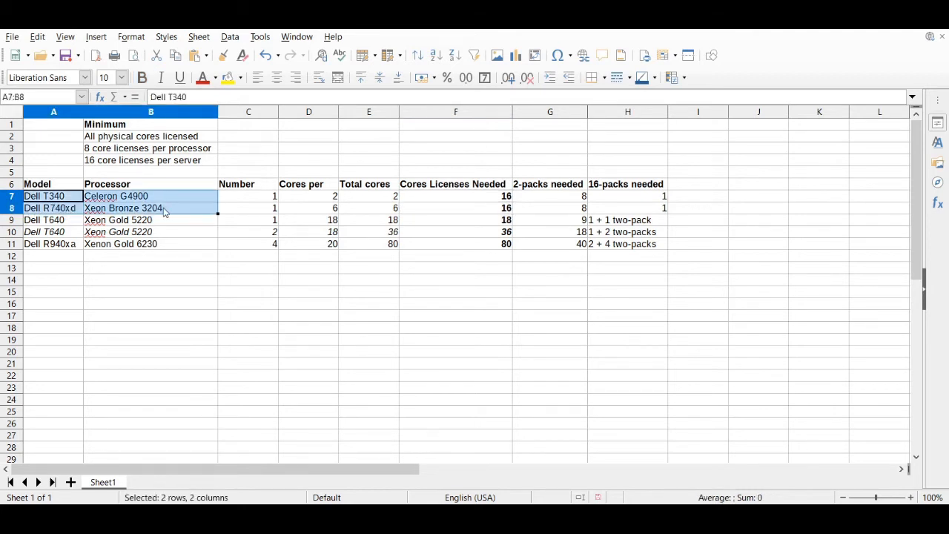
click(151, 208)
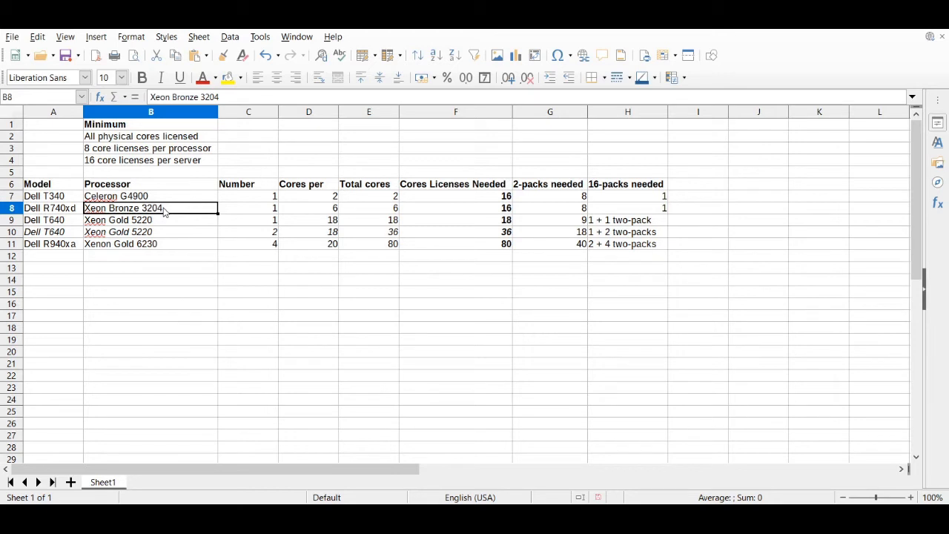
mouse_move(136, 229)
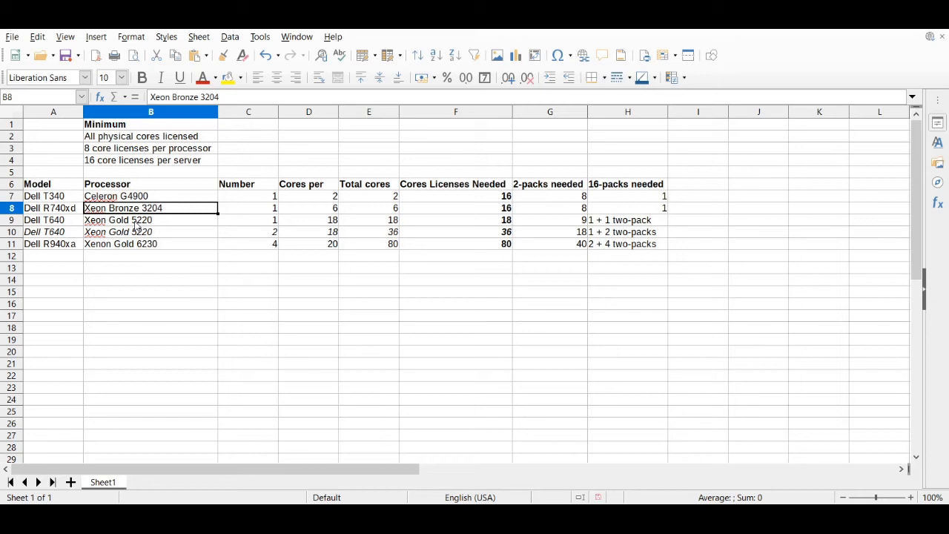
- Check the single-CPU Dell T640 (Xeon Gold 5220, 18 cores) against the all-cores and 16-minimum rules
click(151, 219)
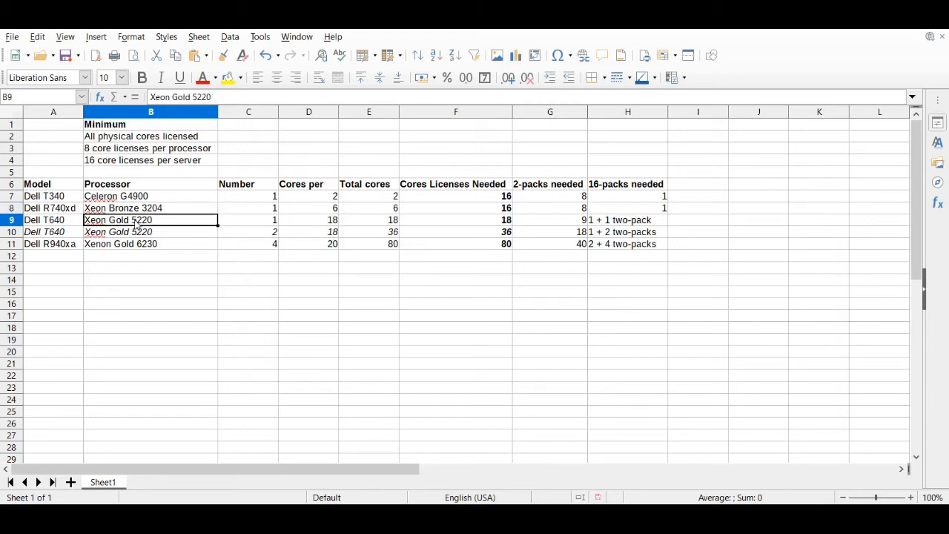
mouse_move(244, 228)
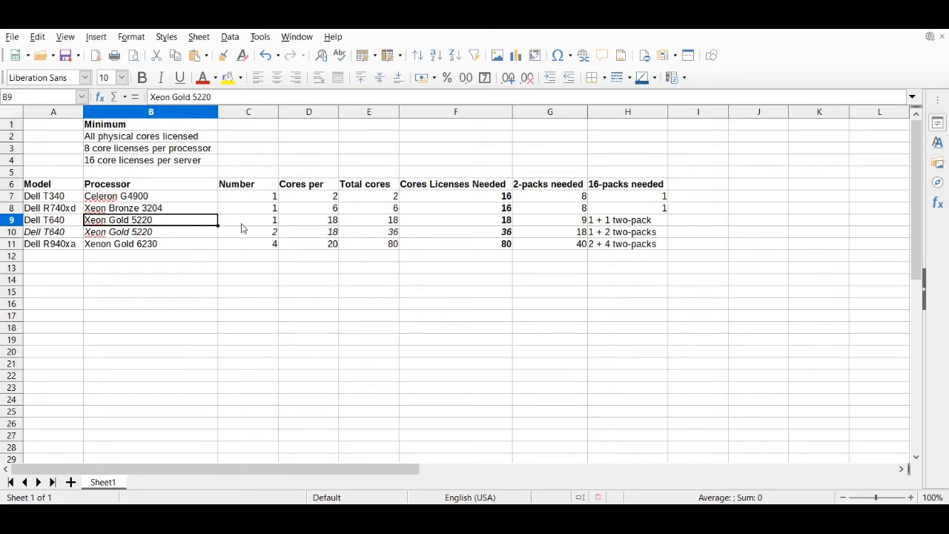
mouse_move(315, 231)
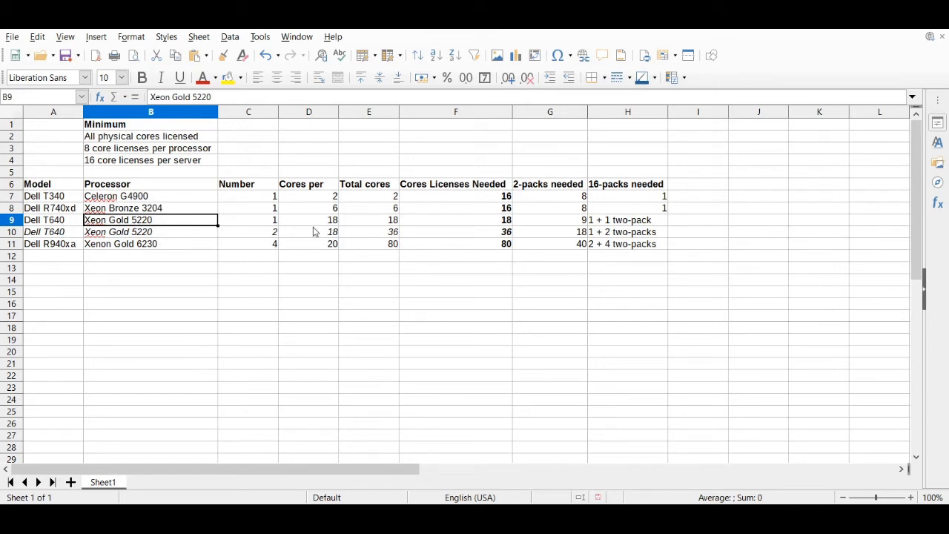
click(54, 219)
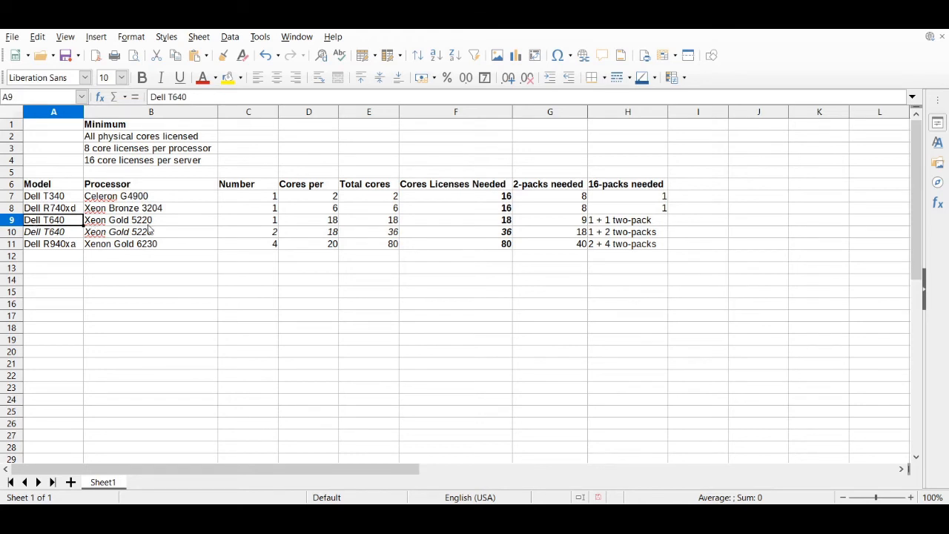
click(151, 219)
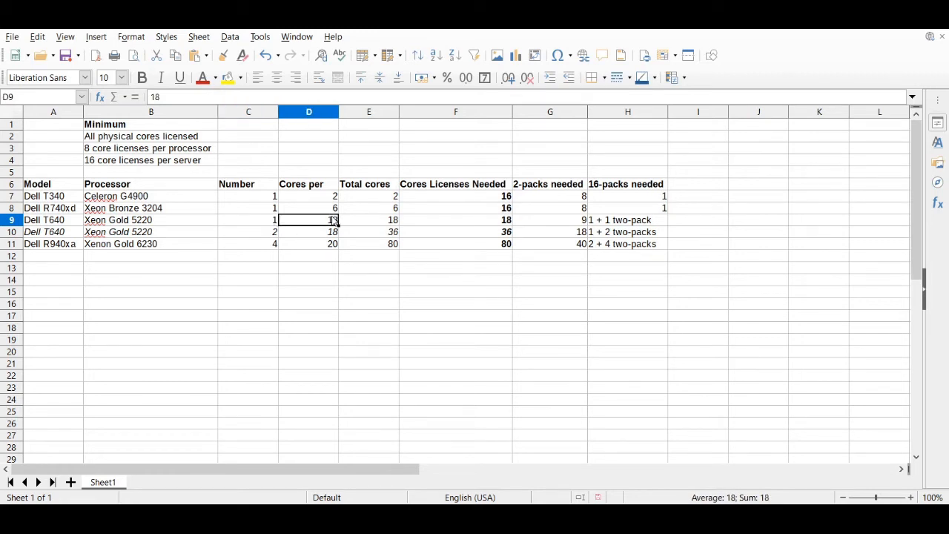
mouse_move(560, 223)
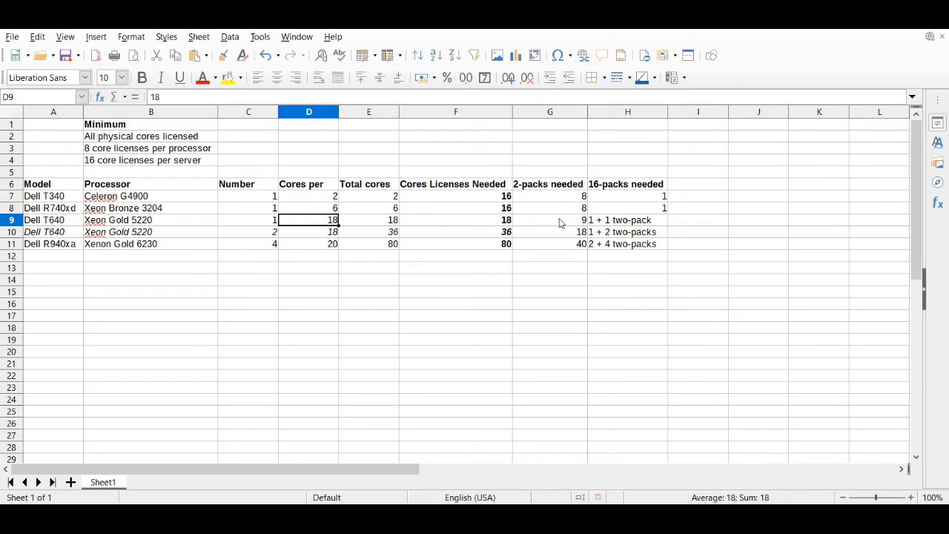
mouse_move(510, 225)
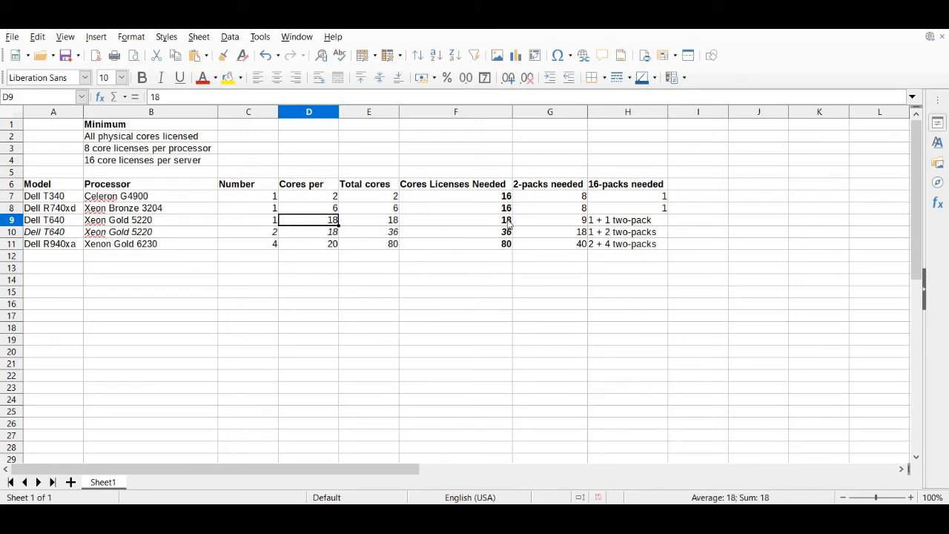
mouse_move(244, 226)
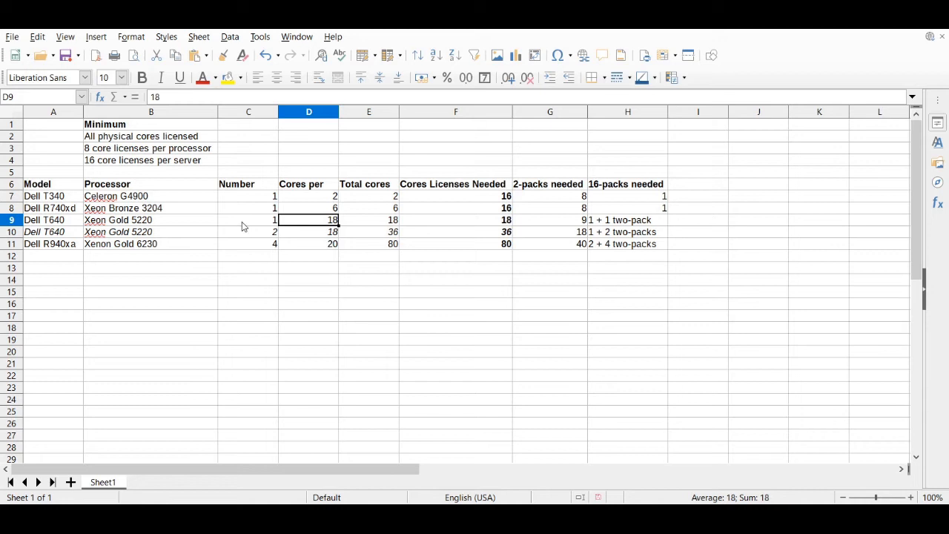
click(151, 137)
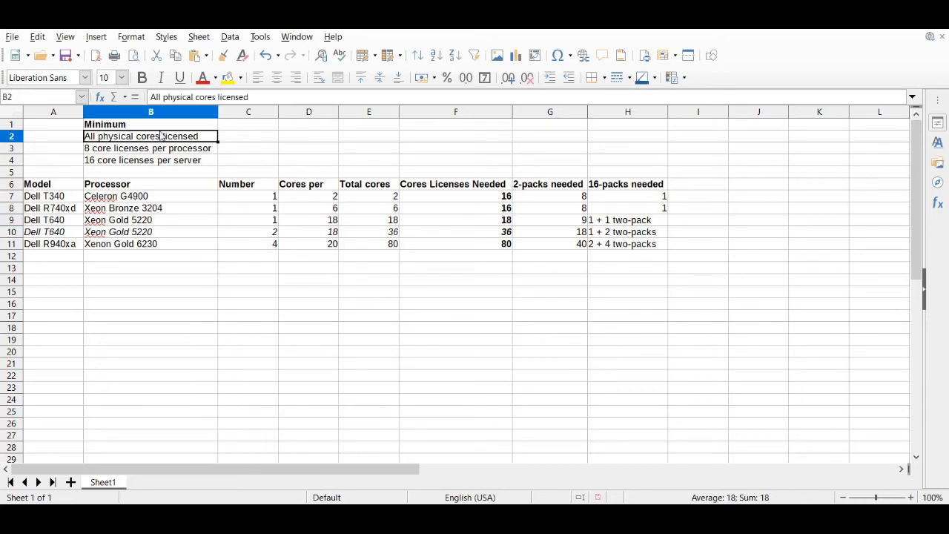
click(249, 219)
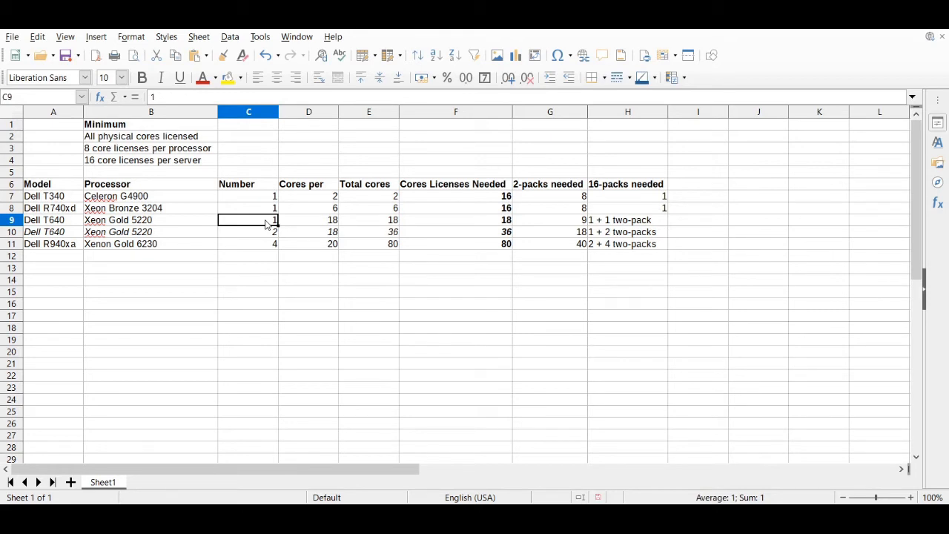
click(309, 219)
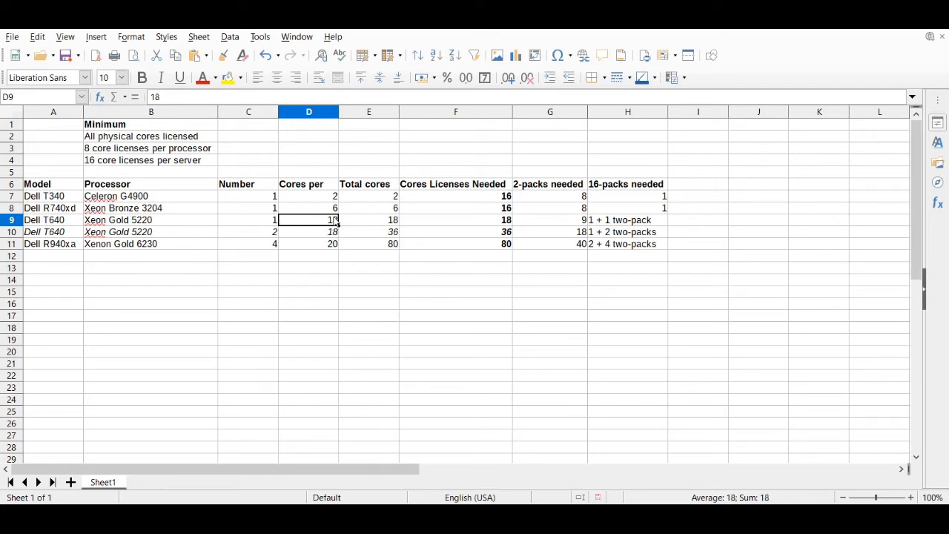
mouse_move(211, 187)
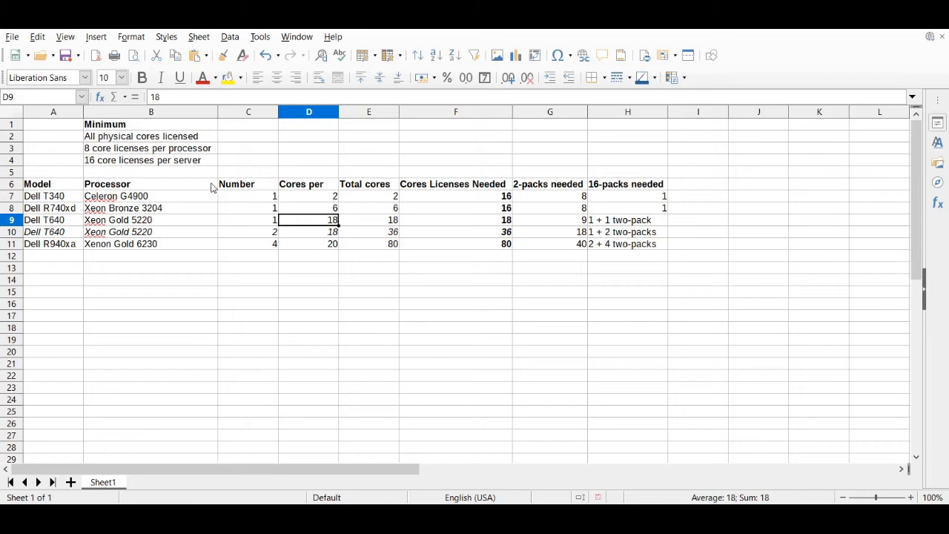
click(151, 160)
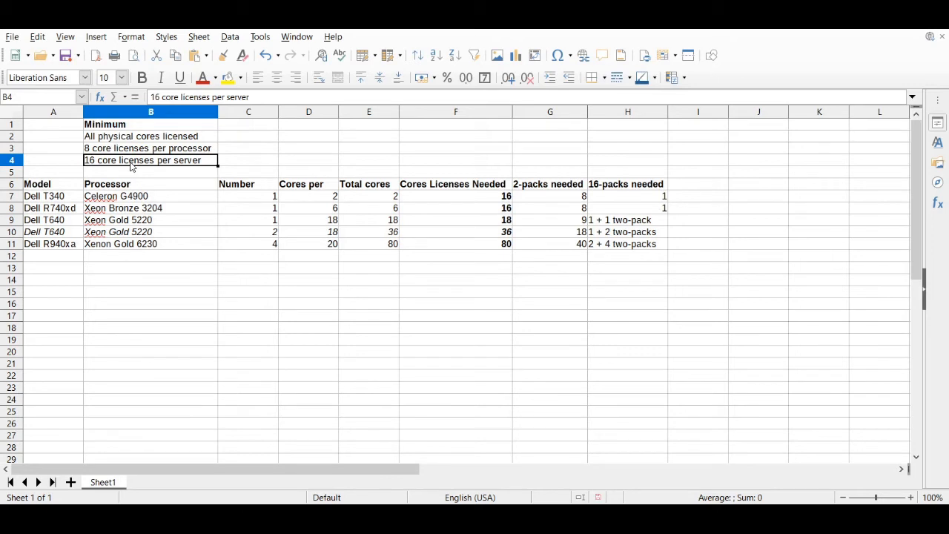
mouse_move(510, 222)
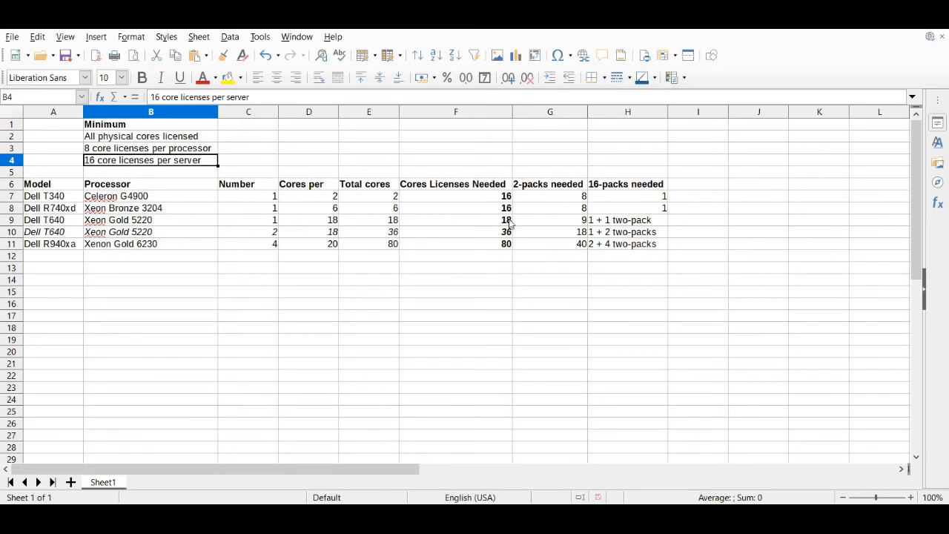
click(457, 220)
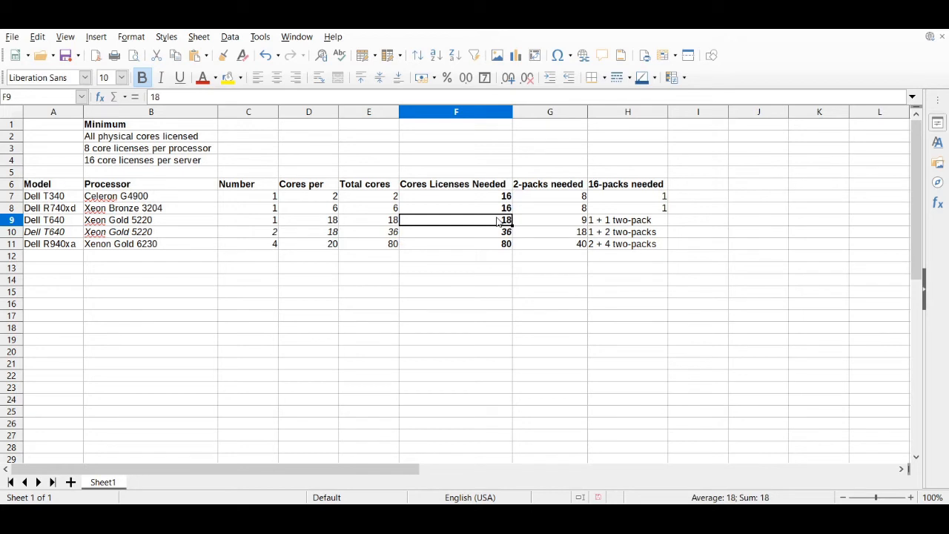
- Verify the single-CPU T640's 2-packs formula and pack note
click(550, 220)
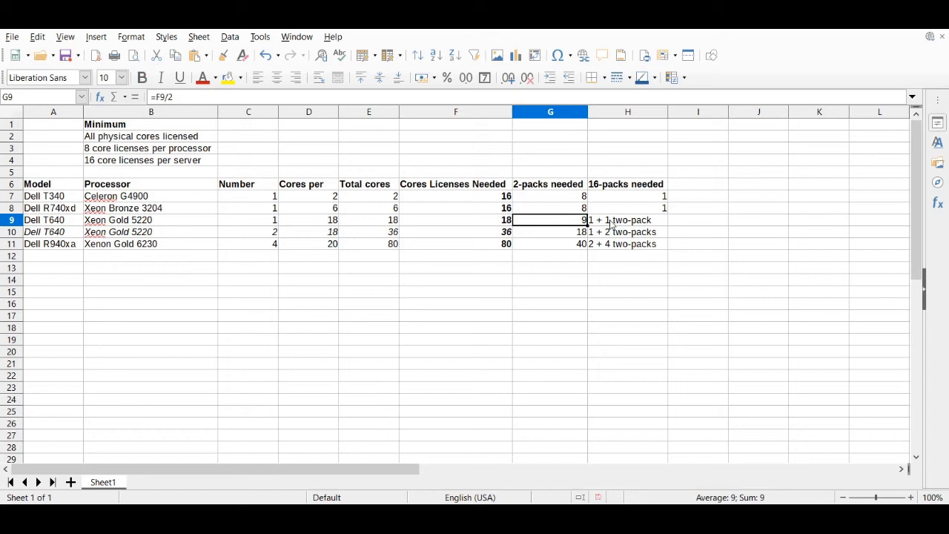
click(627, 219)
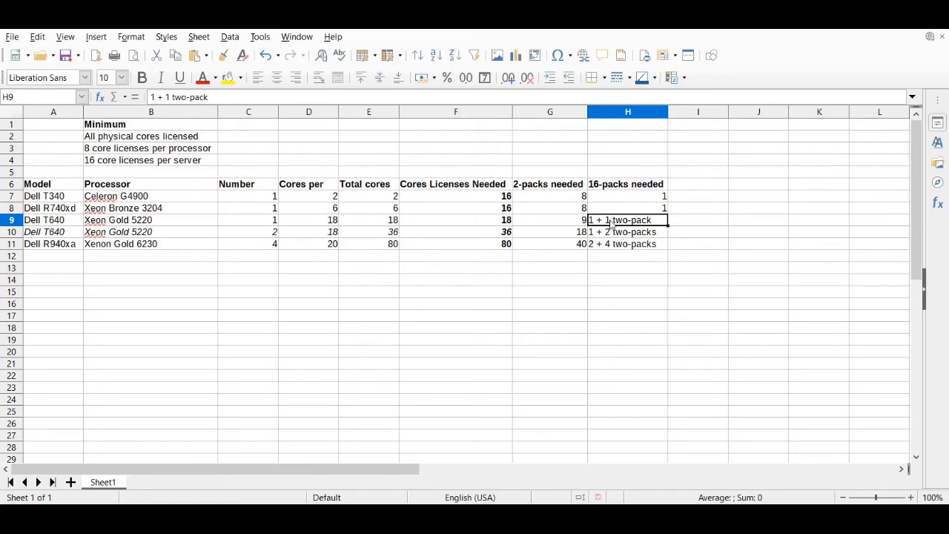
click(550, 220)
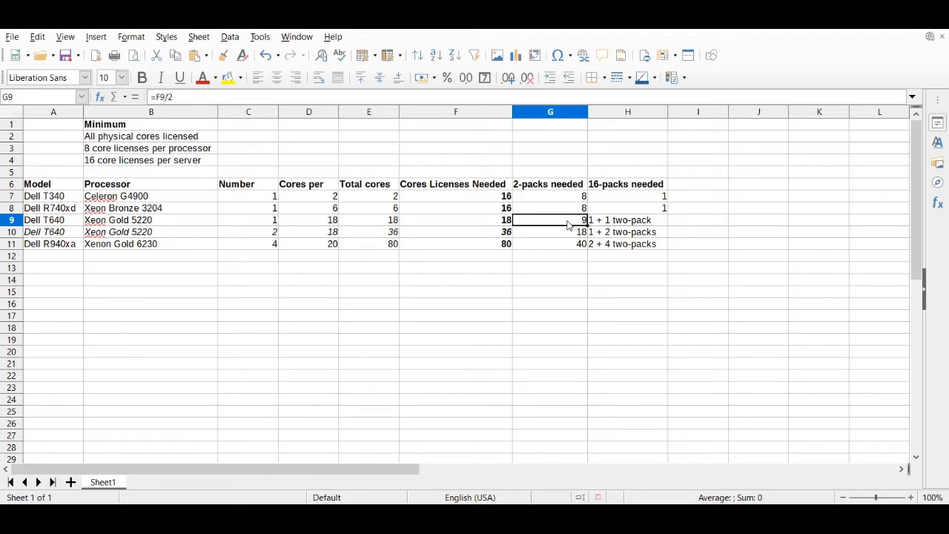
click(550, 220)
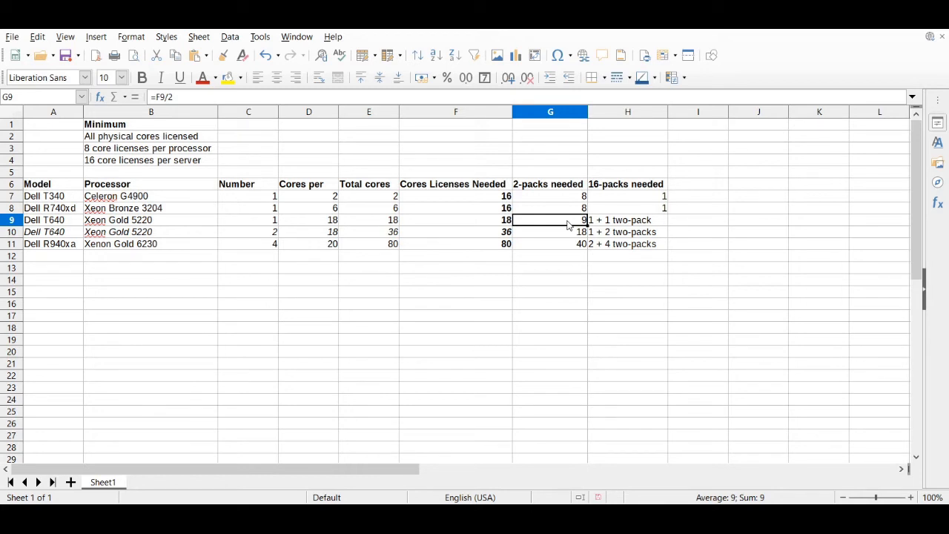
mouse_move(496, 229)
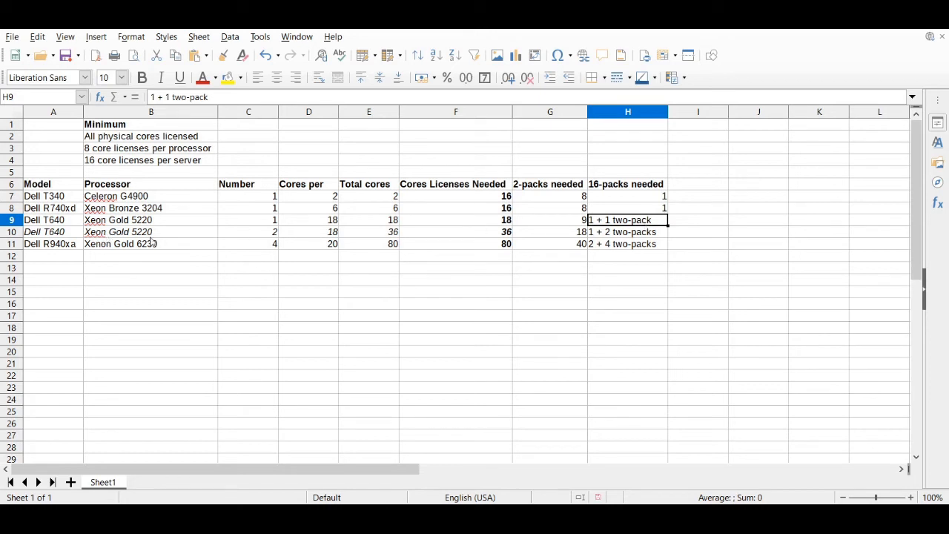
- Check the dual-CPU Dell T640's total cores and 36 core licenses needed against the licensing rules
click(53, 231)
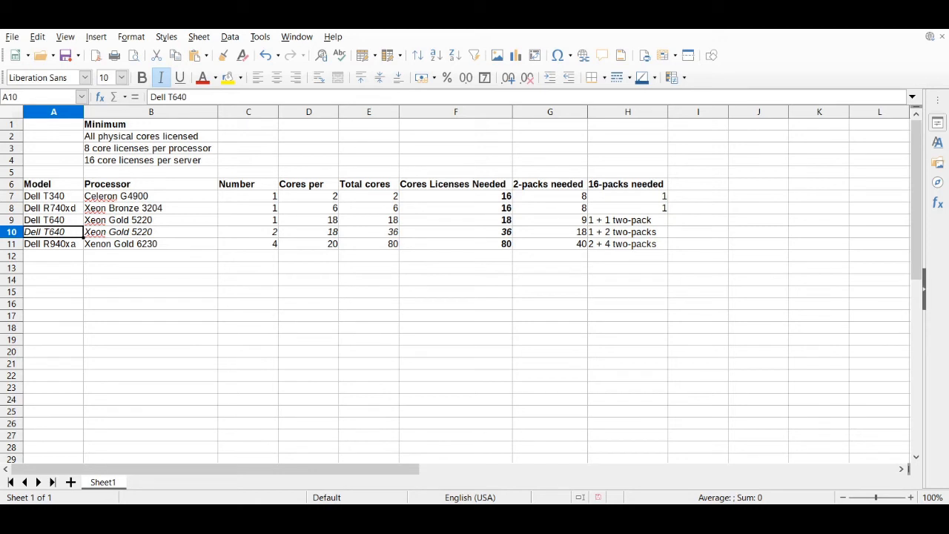
mouse_move(801, 264)
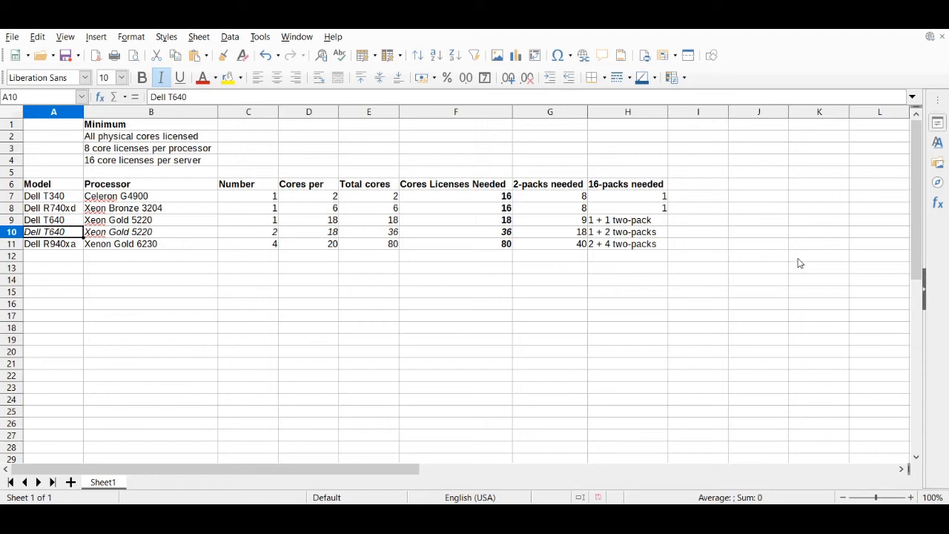
mouse_move(231, 246)
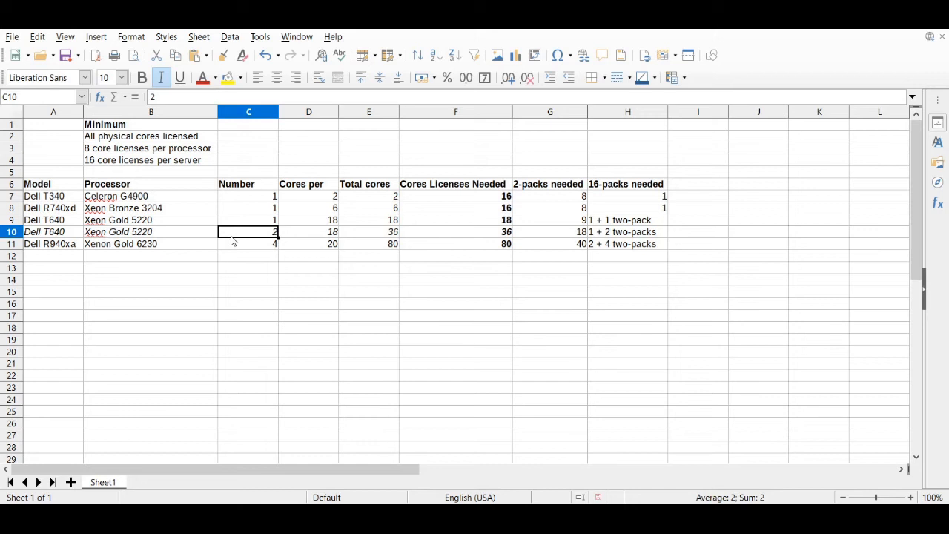
click(309, 231)
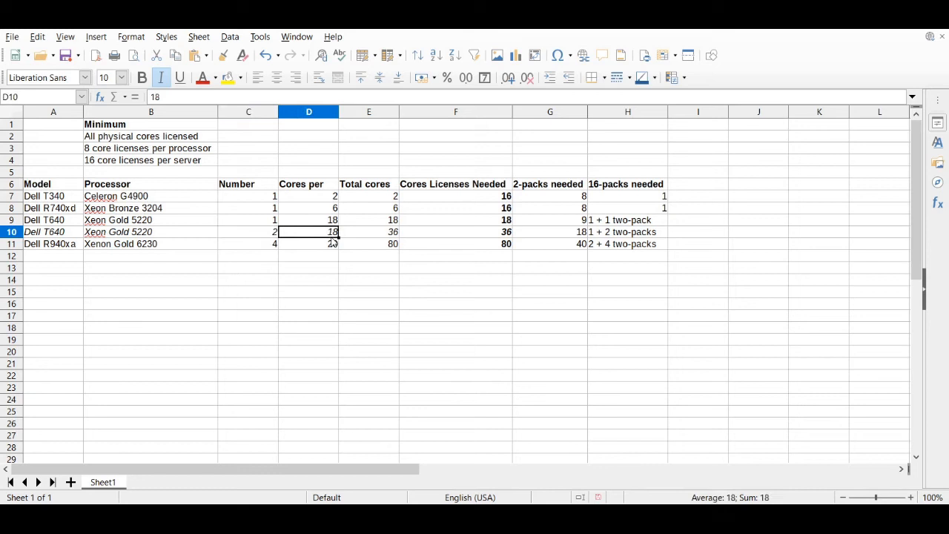
click(151, 137)
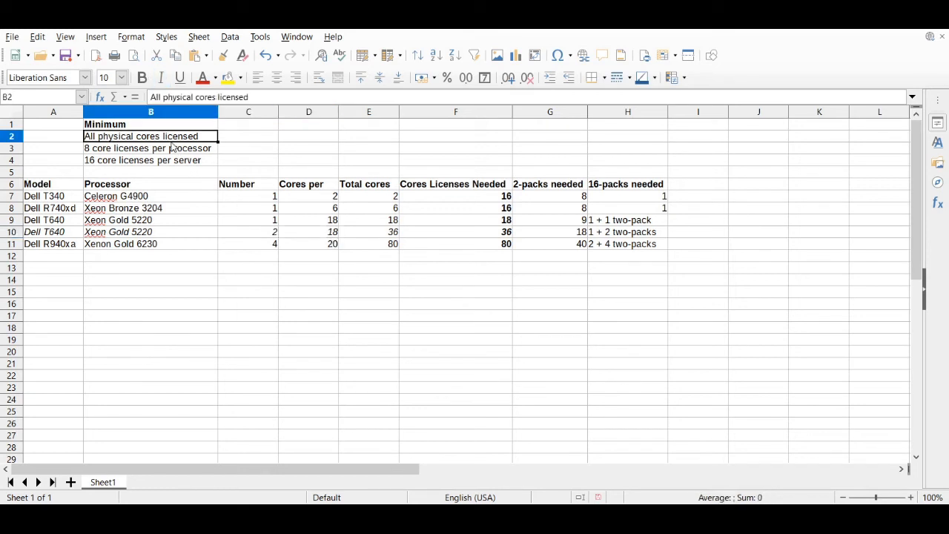
click(249, 231)
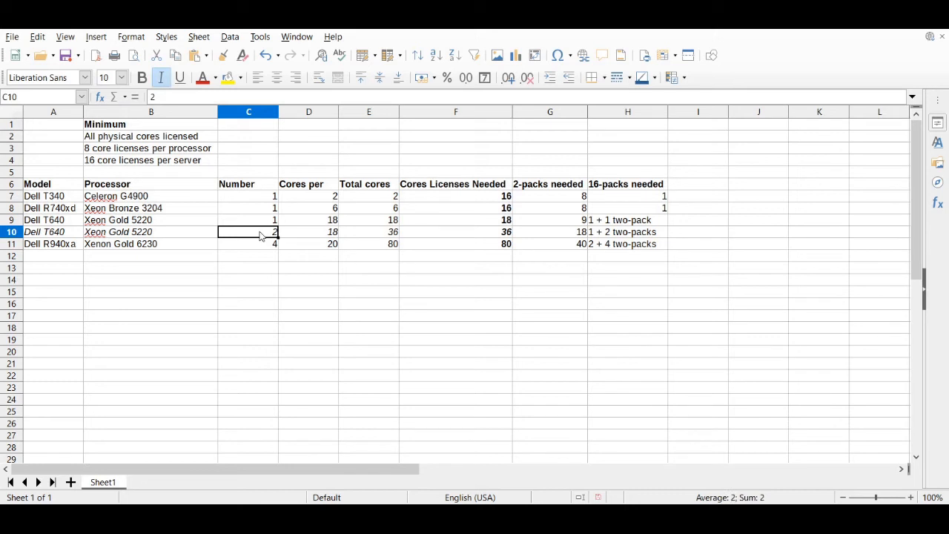
click(308, 232)
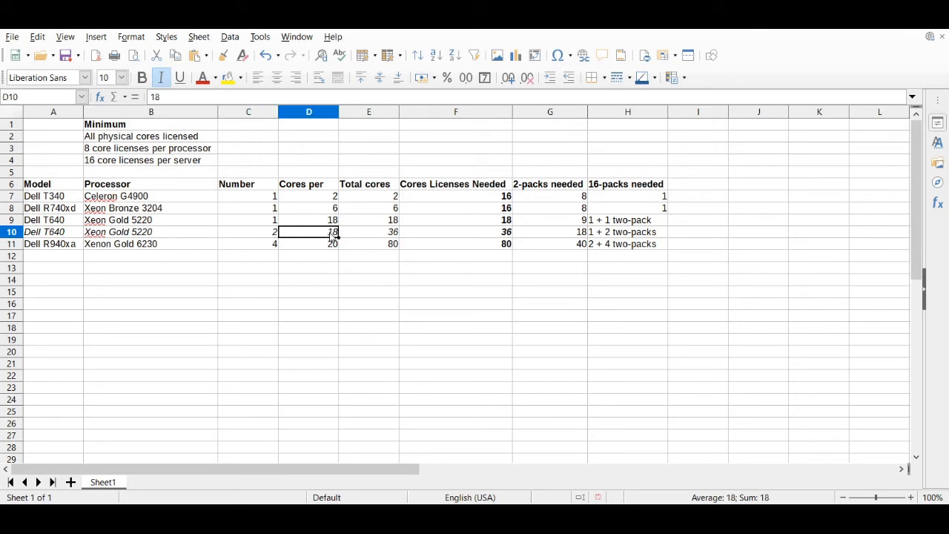
click(151, 160)
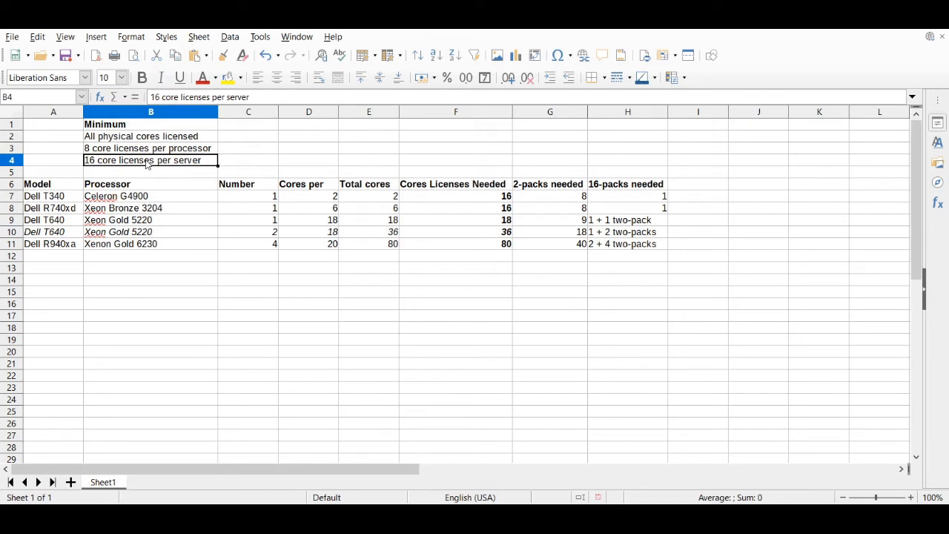
mouse_move(308, 234)
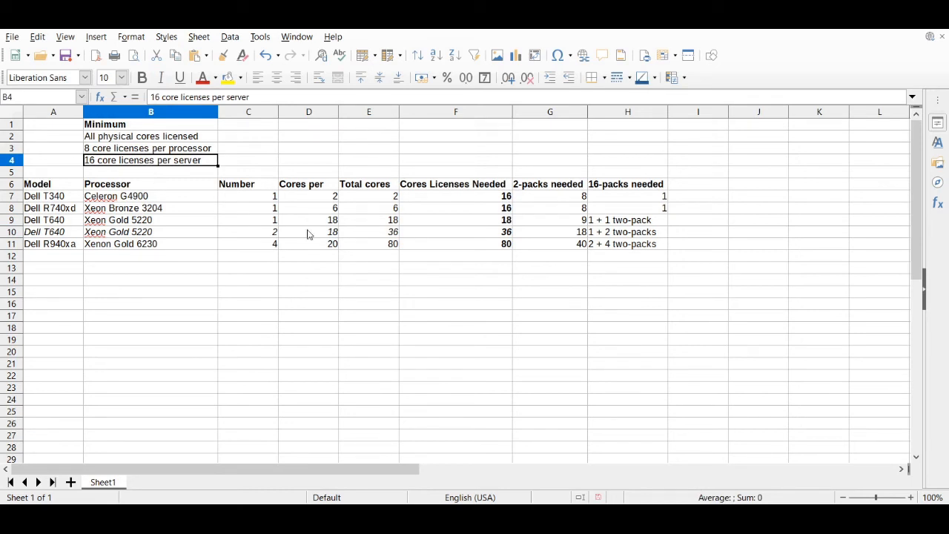
click(309, 231)
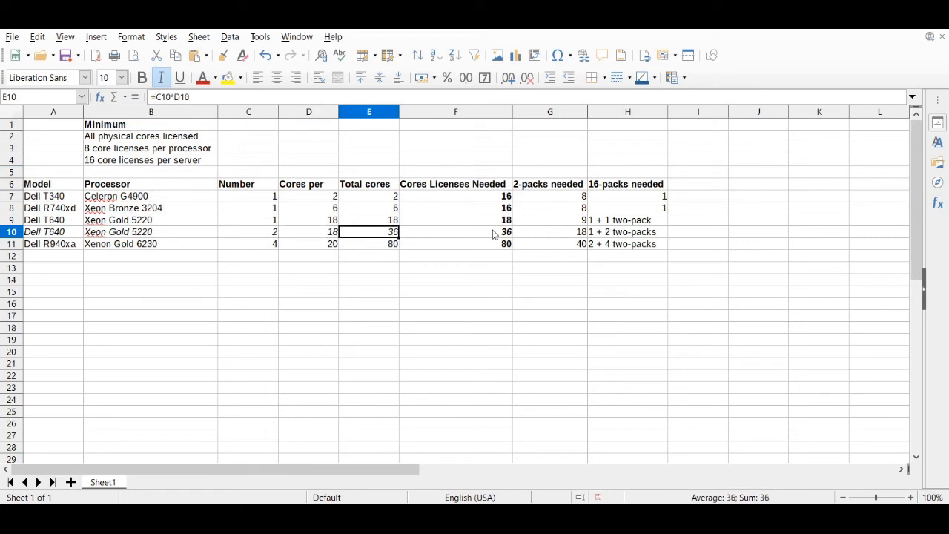
click(455, 231)
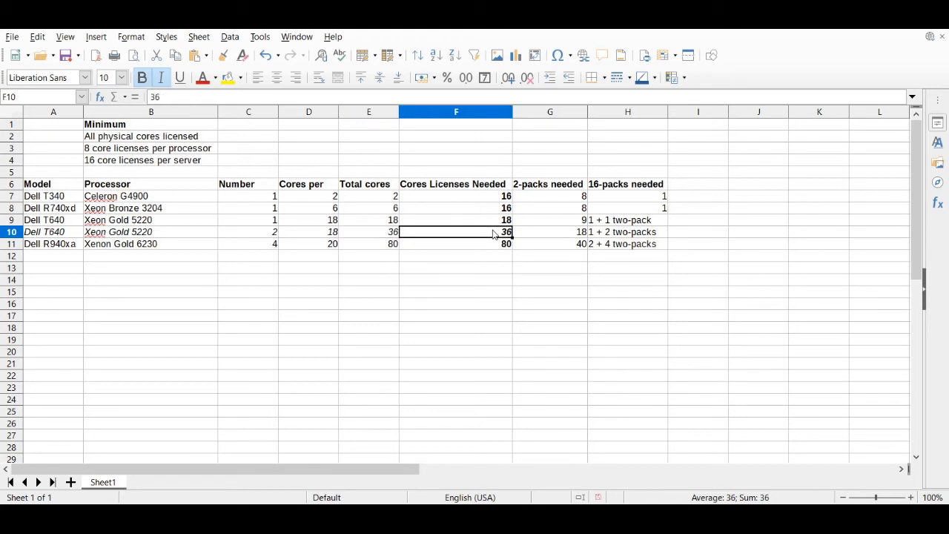
mouse_move(602, 237)
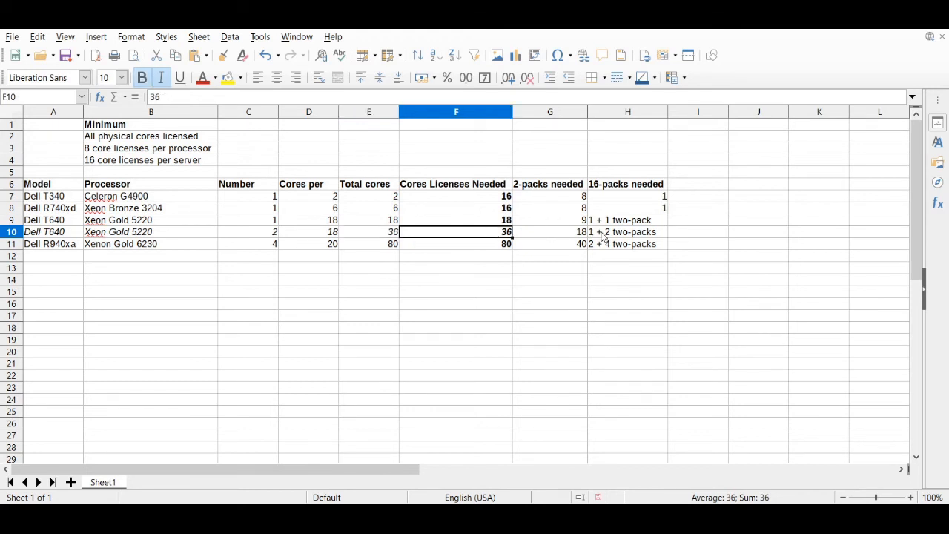
mouse_move(563, 238)
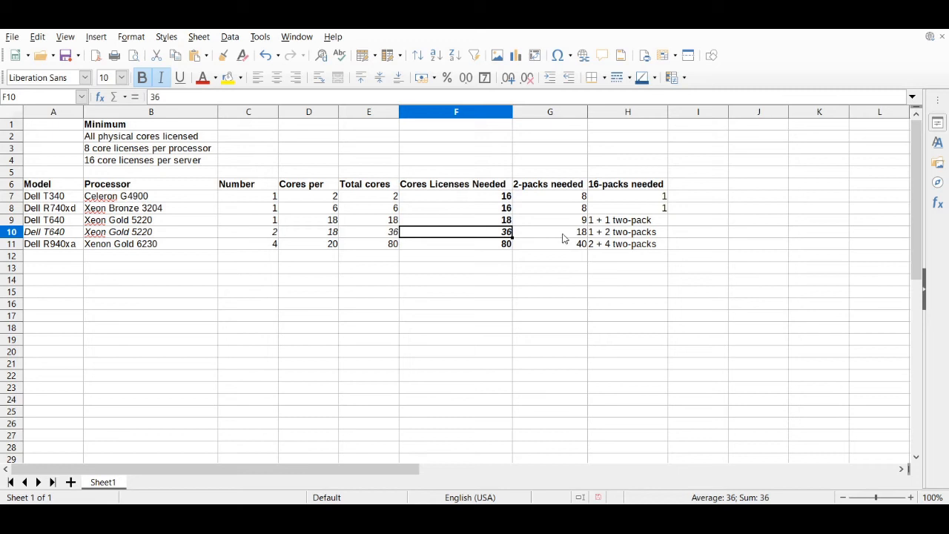
- Verify the dual T640's 18 two-packs and pack note, comparing with the R940xa's "2 + 4 two-packs"
click(550, 231)
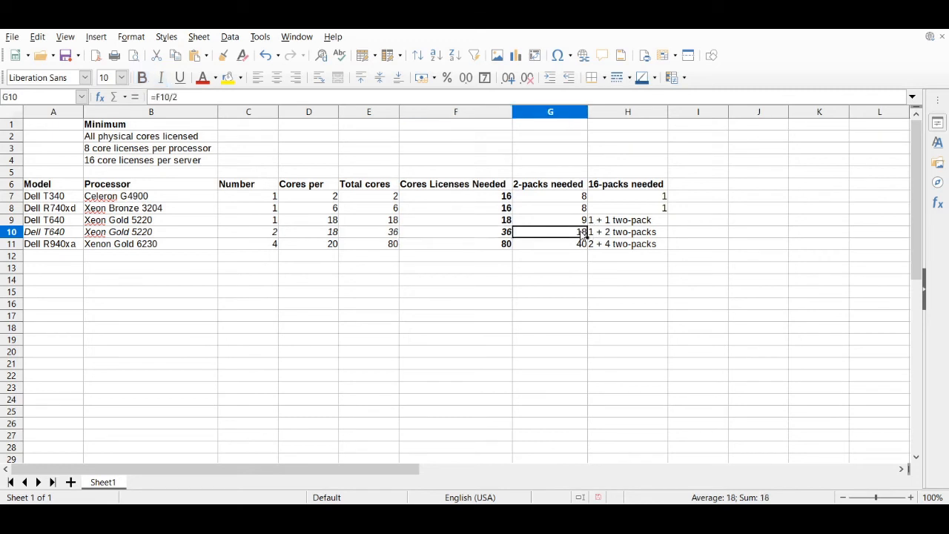
mouse_move(566, 234)
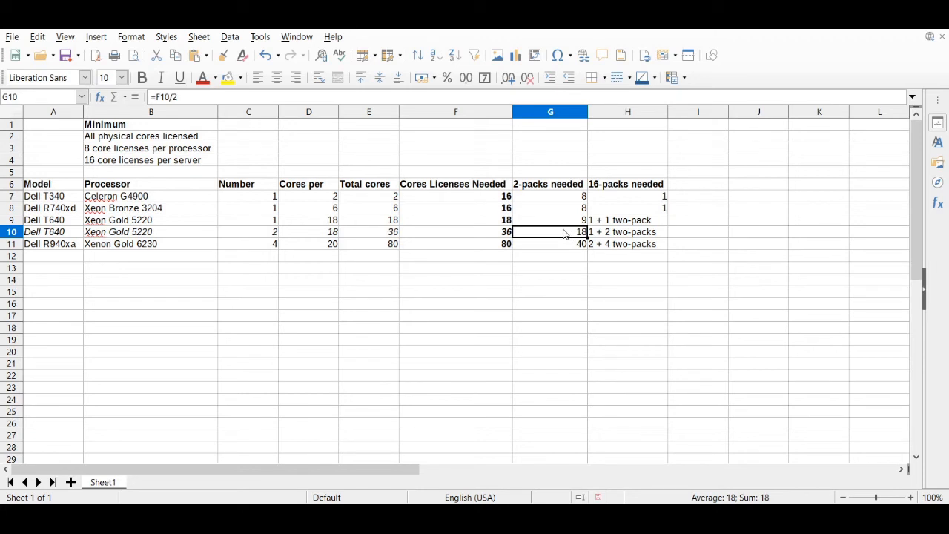
click(629, 231)
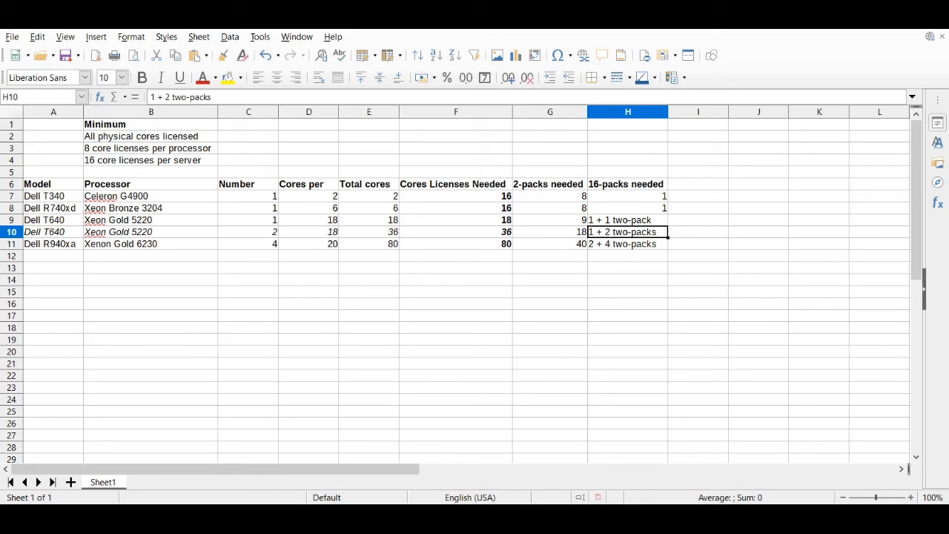
click(697, 231)
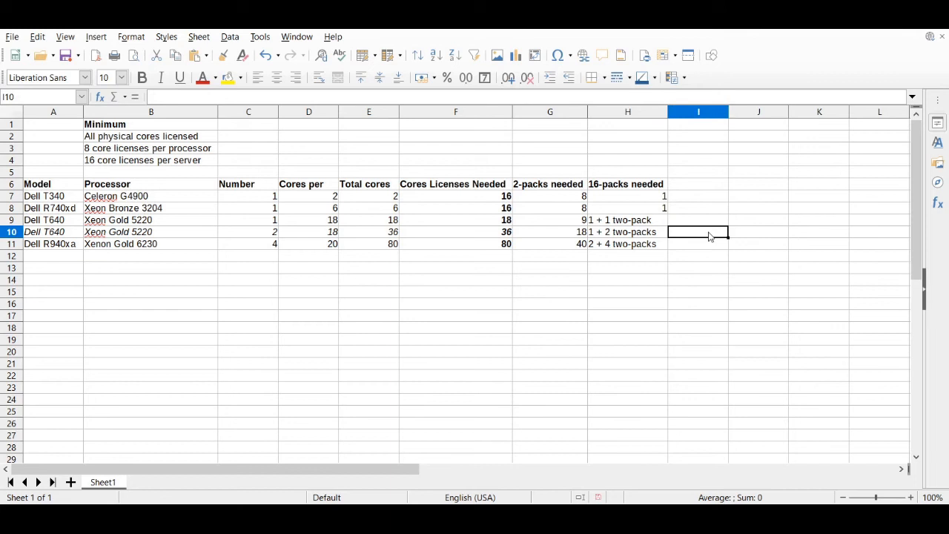
click(627, 231)
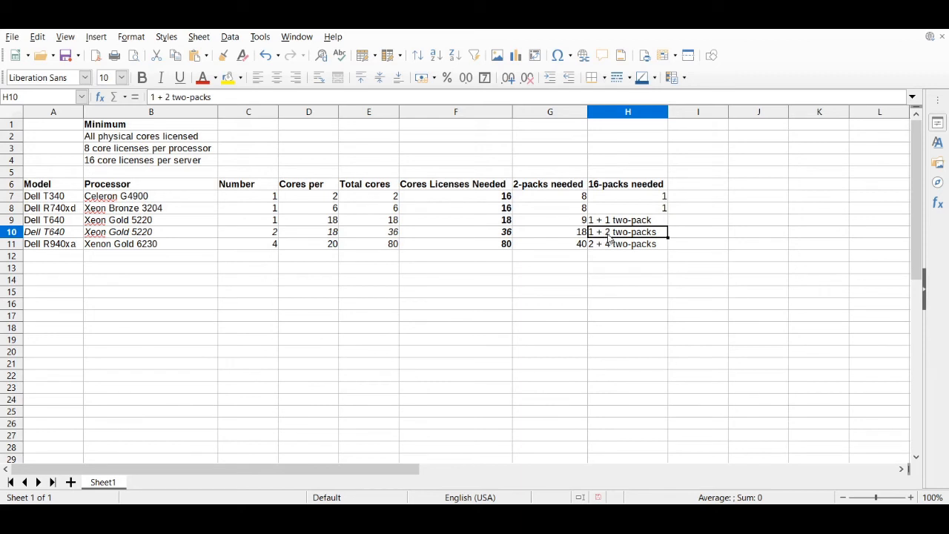
mouse_move(691, 237)
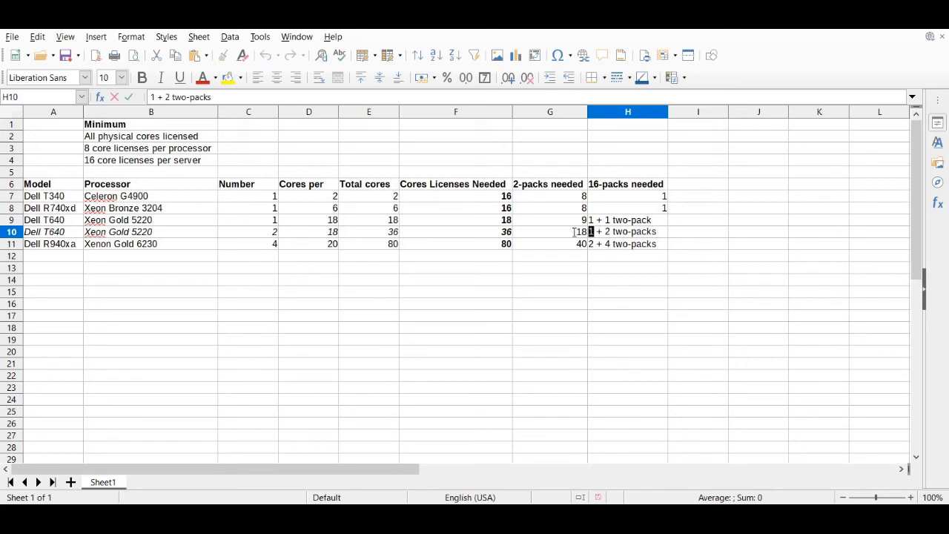
mouse_move(695, 240)
text(2)
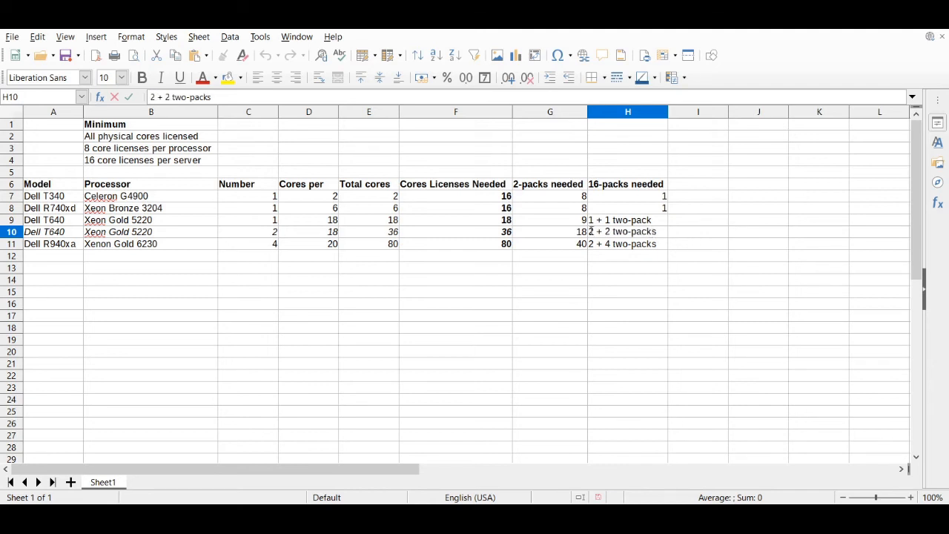
mouse_move(512, 231)
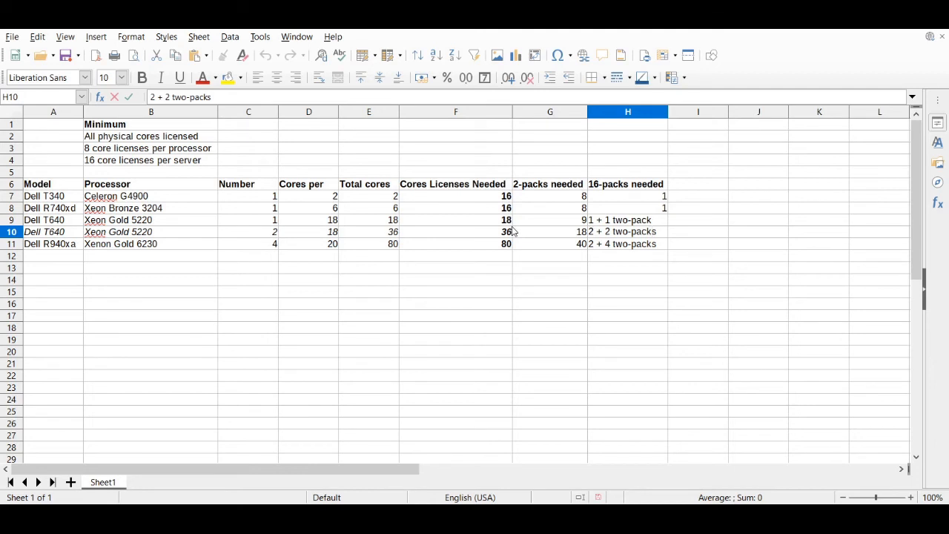
mouse_move(512, 240)
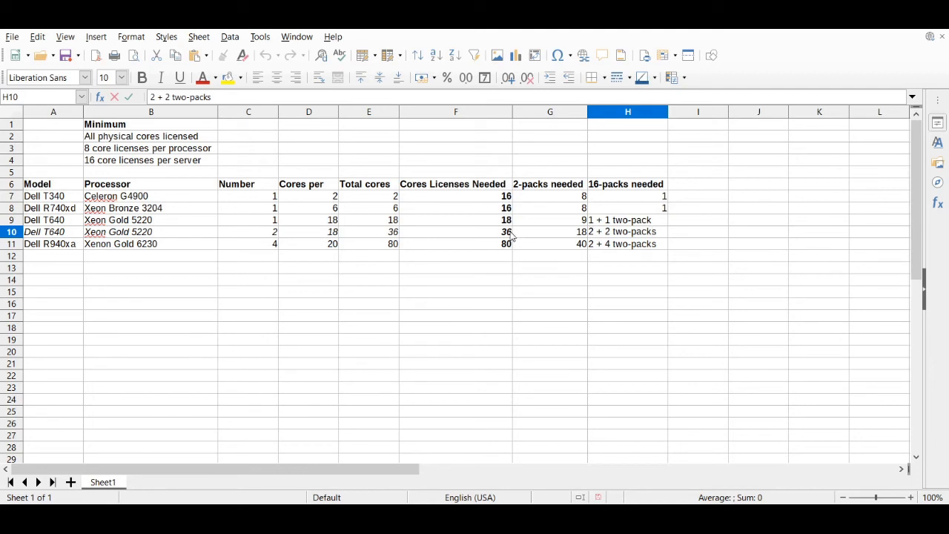
click(628, 243)
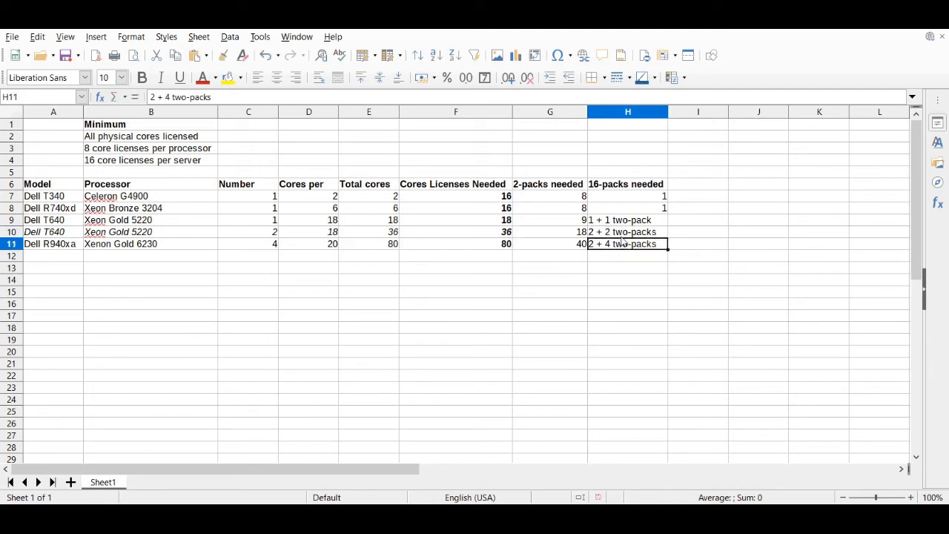
click(628, 231)
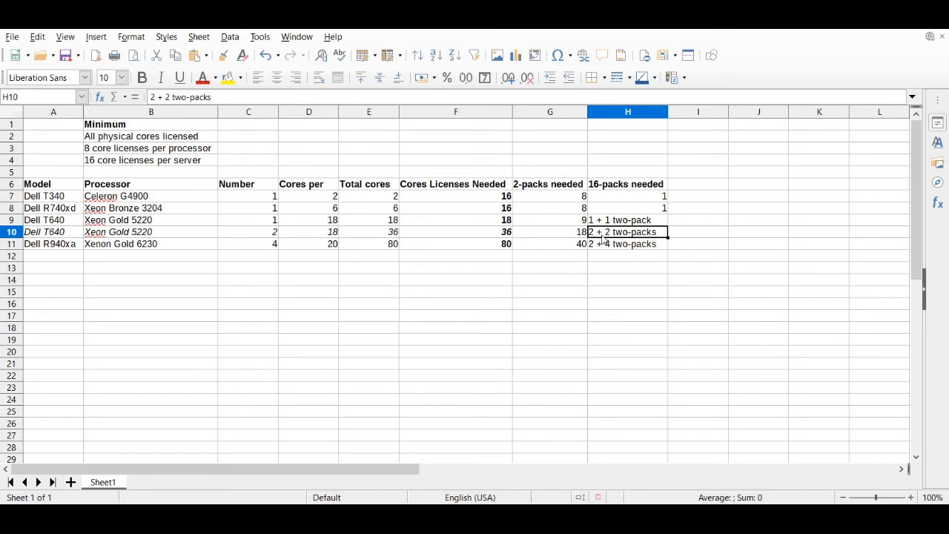
mouse_move(629, 243)
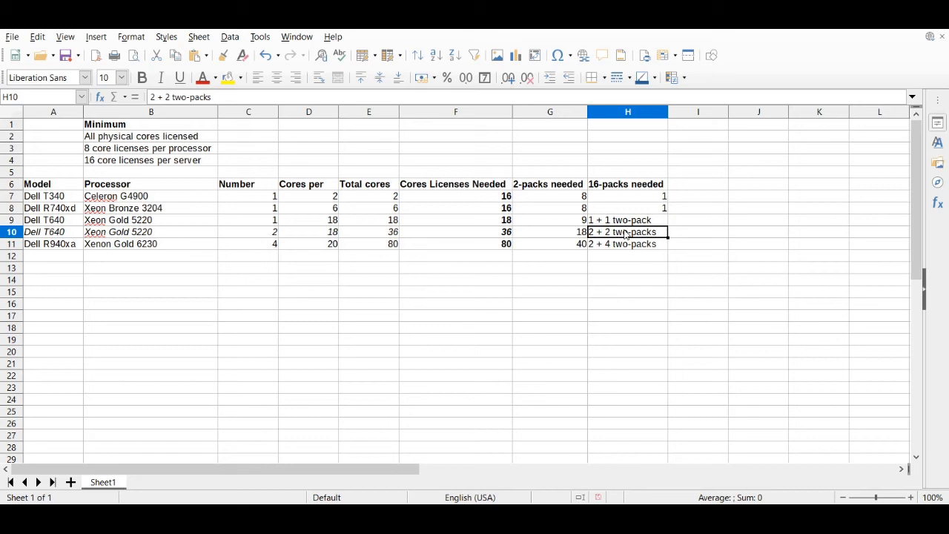
mouse_move(460, 256)
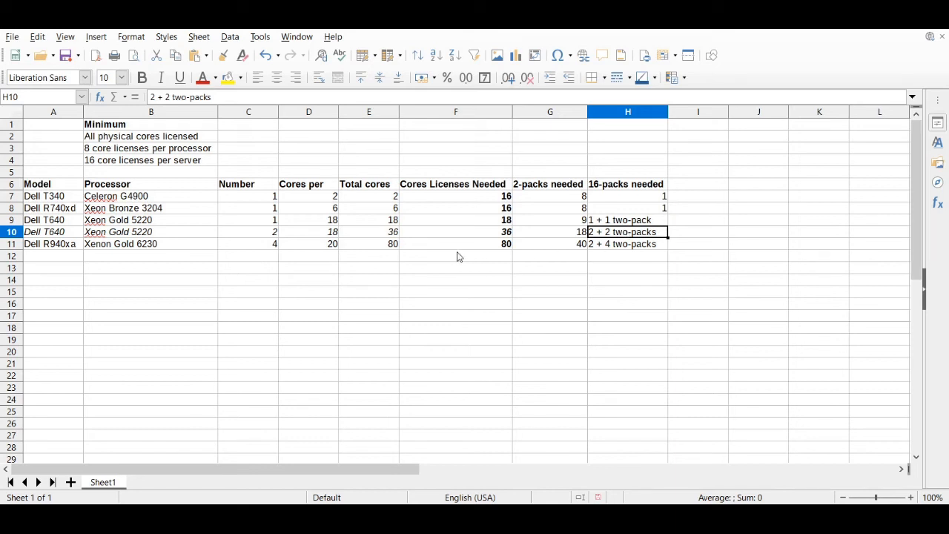
mouse_move(433, 231)
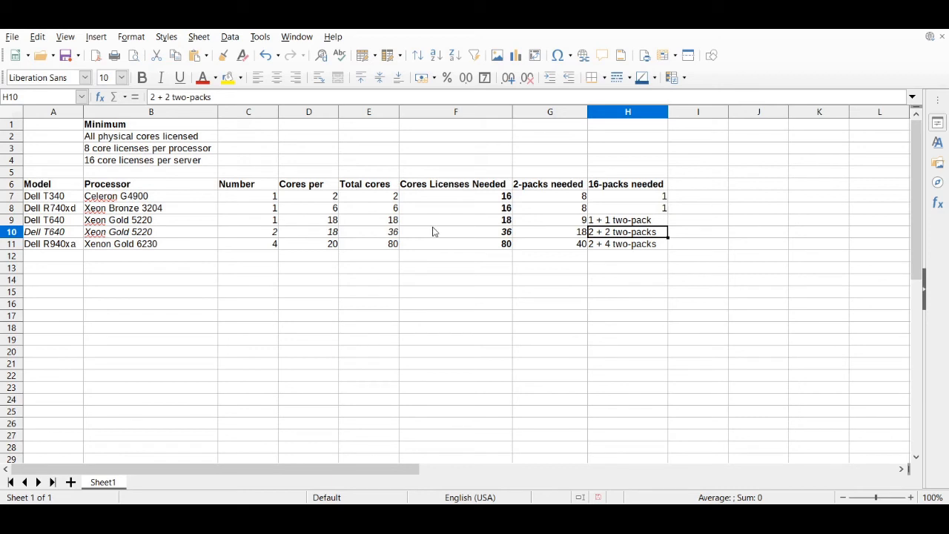
click(456, 231)
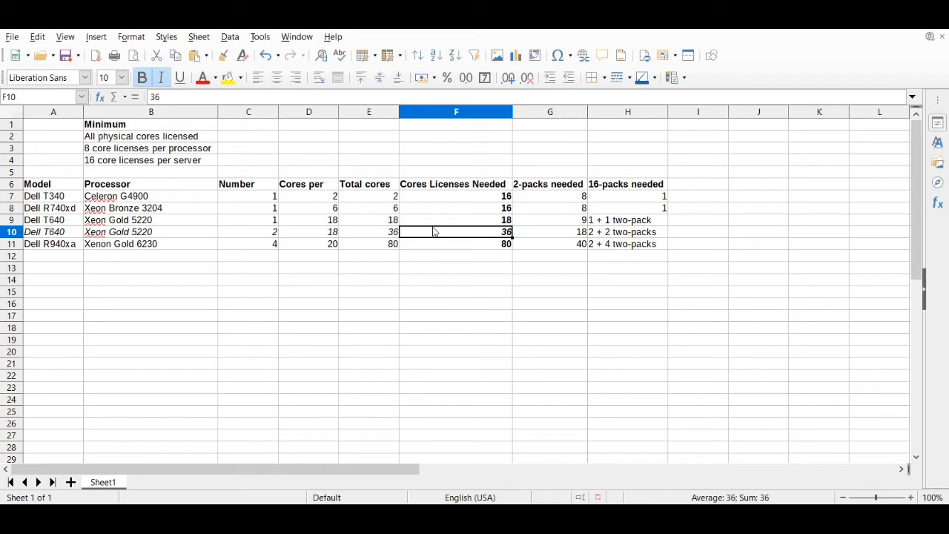
mouse_move(48, 255)
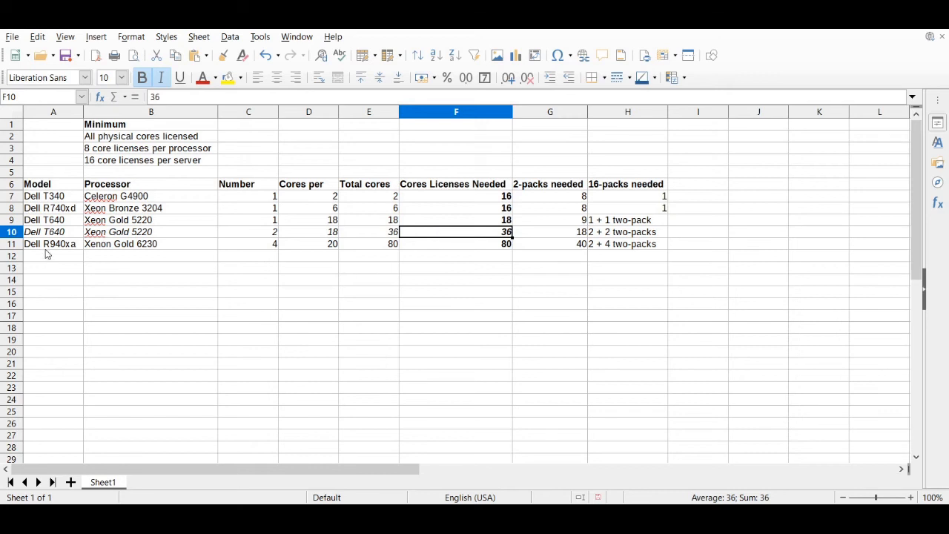
- Correct the Dell R940xa's processor from "Xenon Gold 6230" to "Xeon Gold 6230"
click(53, 244)
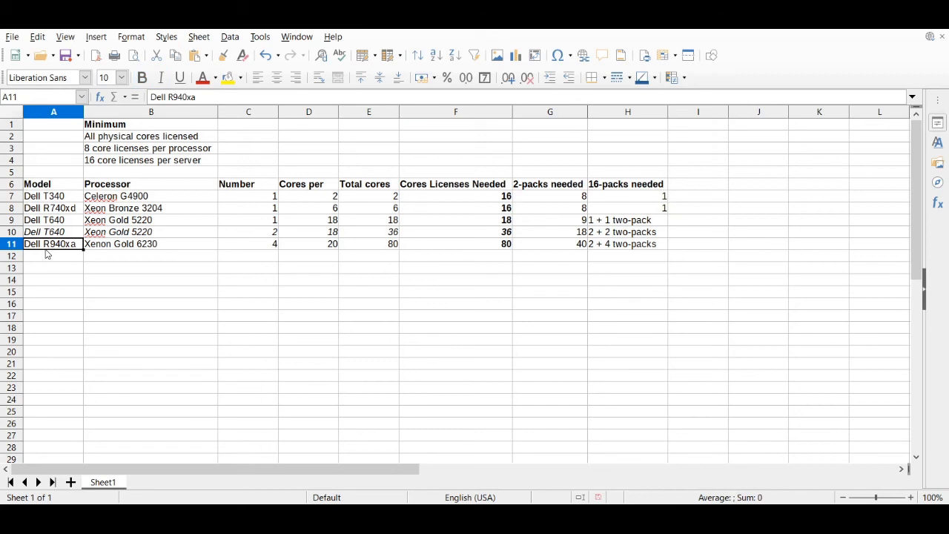
mouse_move(58, 251)
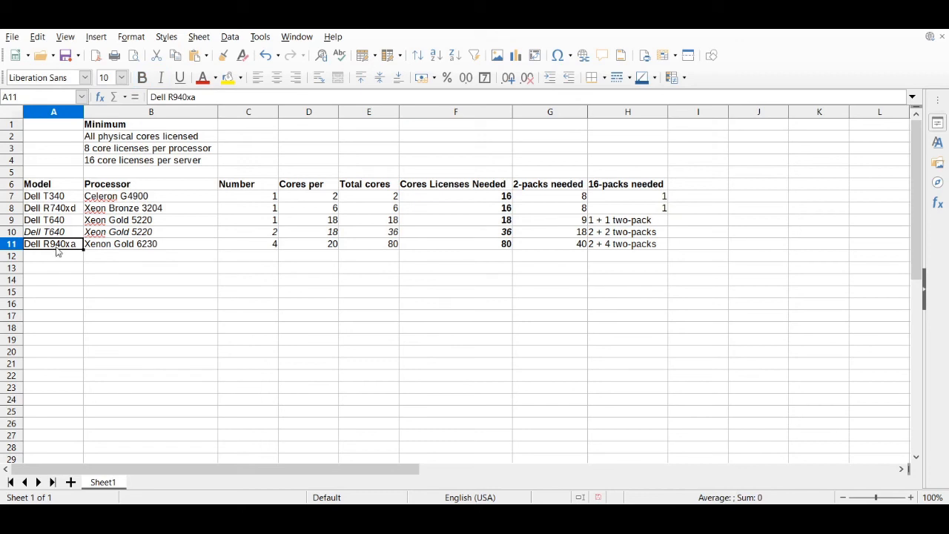
mouse_move(175, 252)
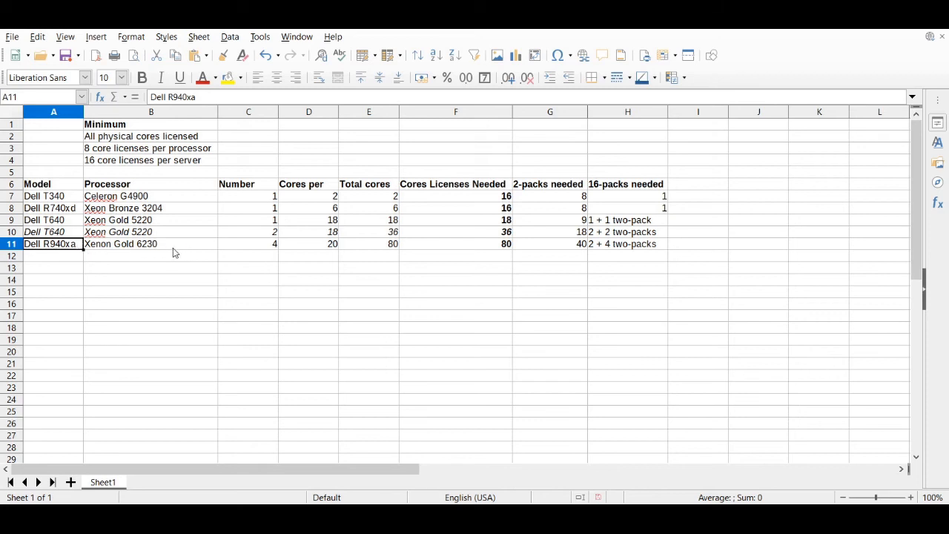
click(151, 243)
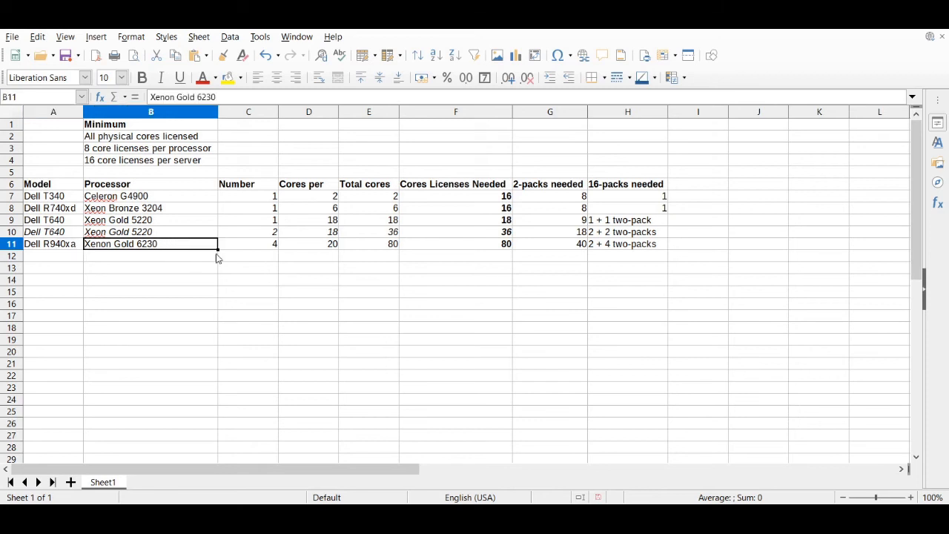
mouse_move(107, 258)
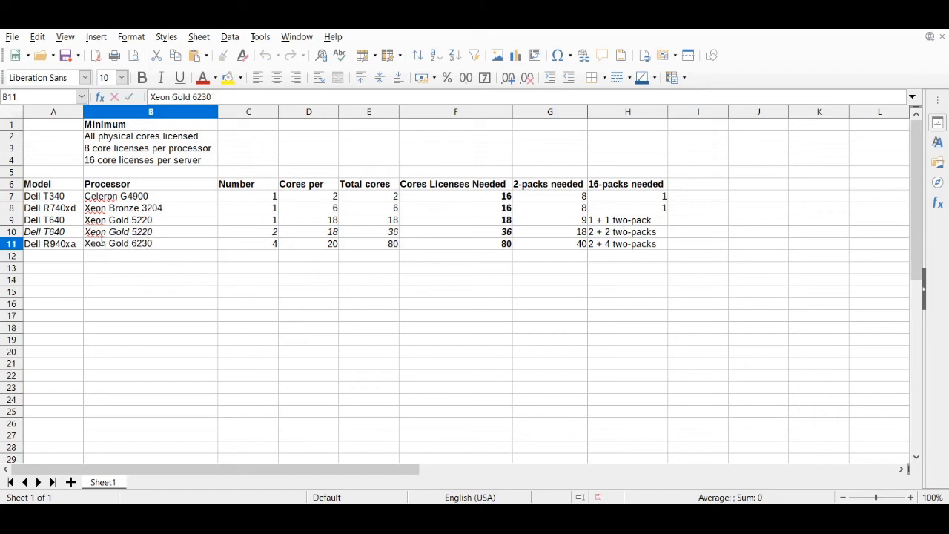
click(308, 243)
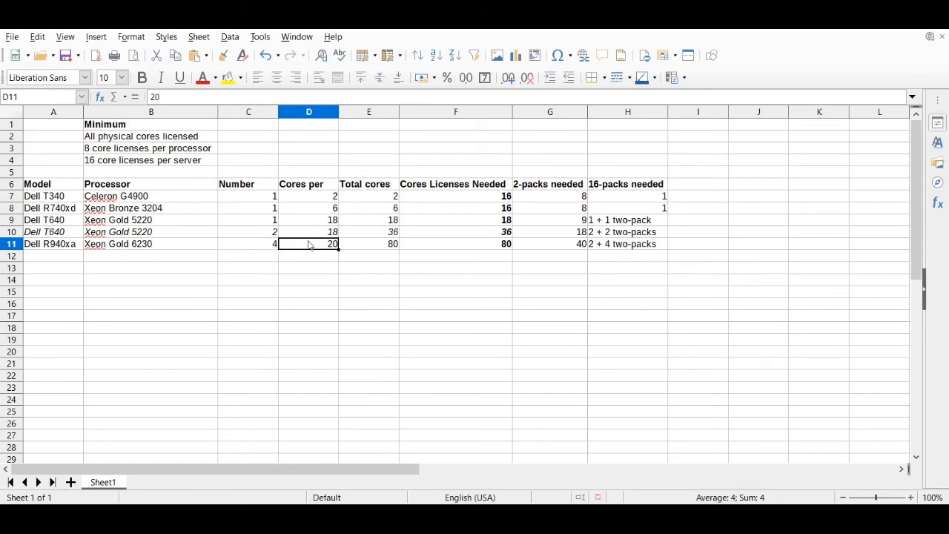
- Verify the R940xa's 20 cores per processor, 80 core licenses and "2 + 4 two-packs" entry
click(308, 244)
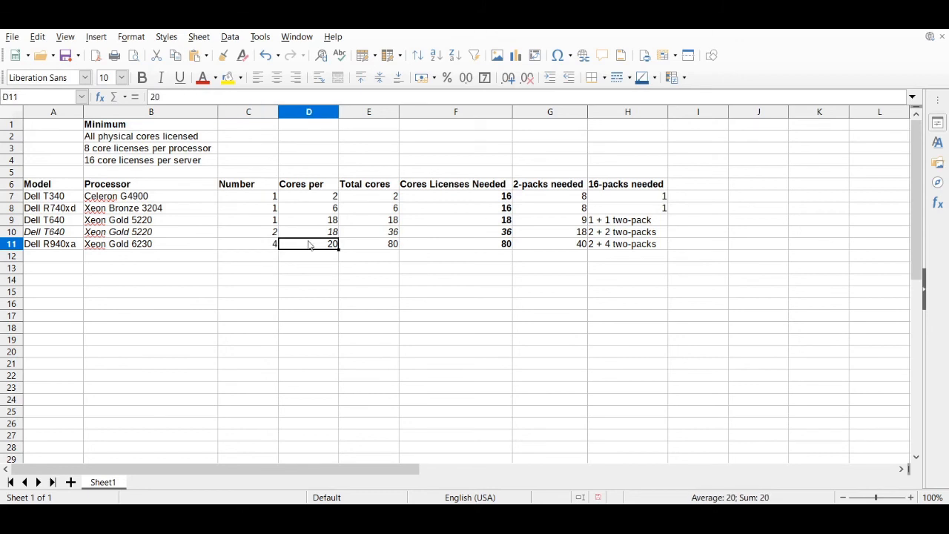
click(457, 243)
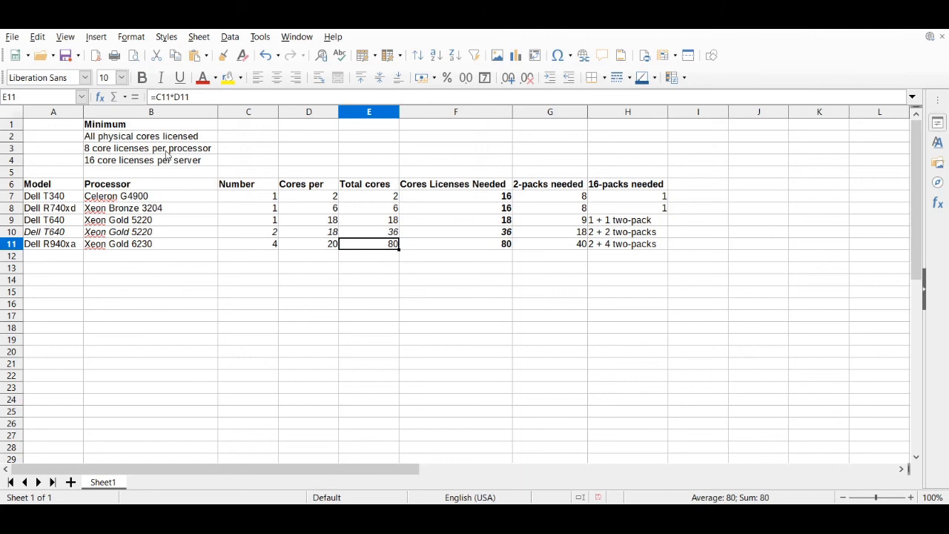
click(457, 244)
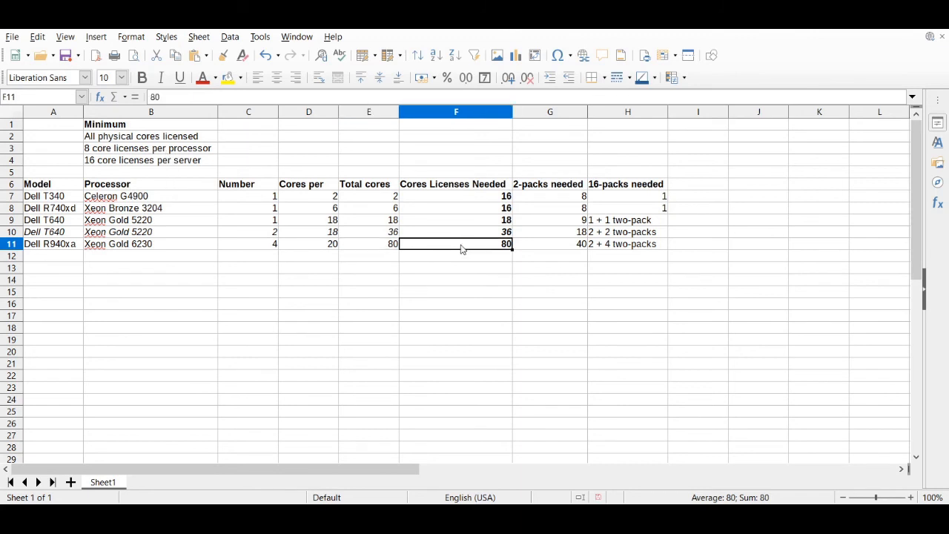
click(142, 78)
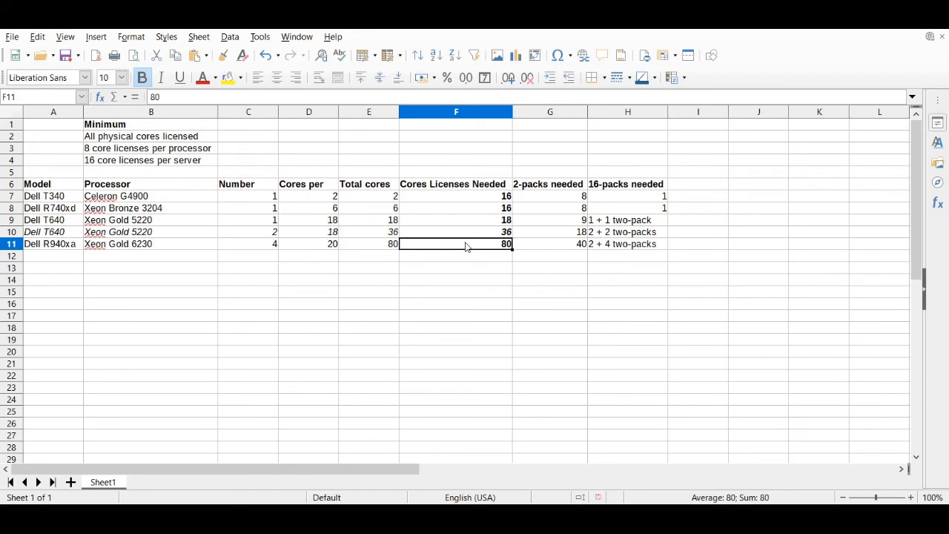
click(627, 243)
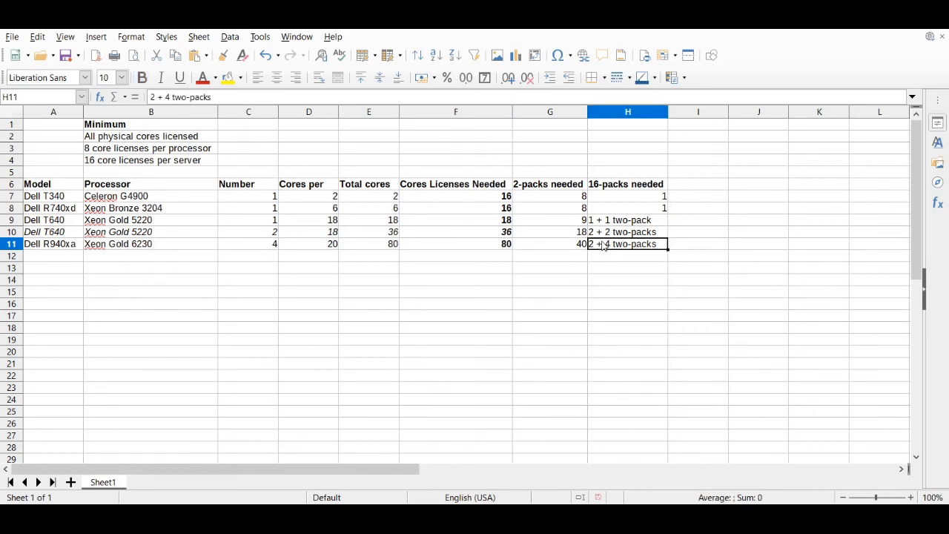
mouse_move(586, 250)
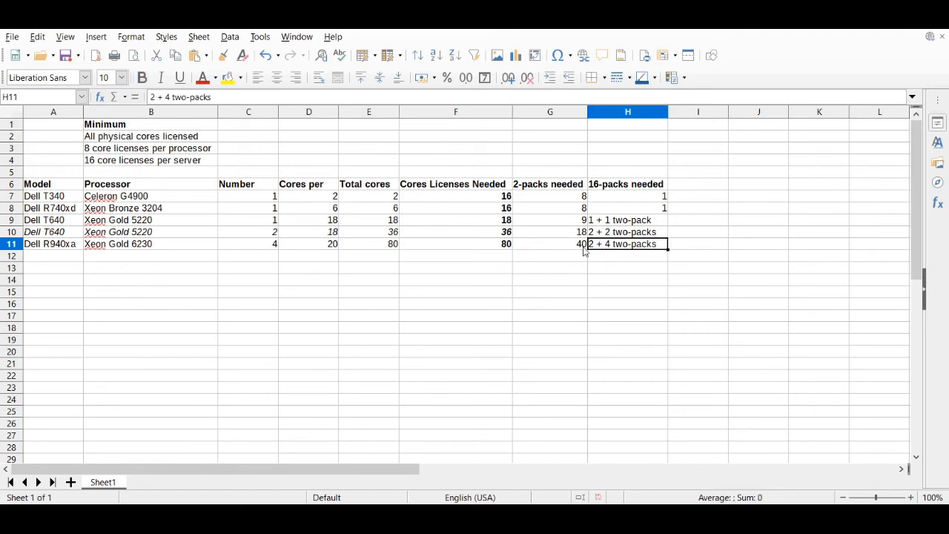
mouse_move(596, 219)
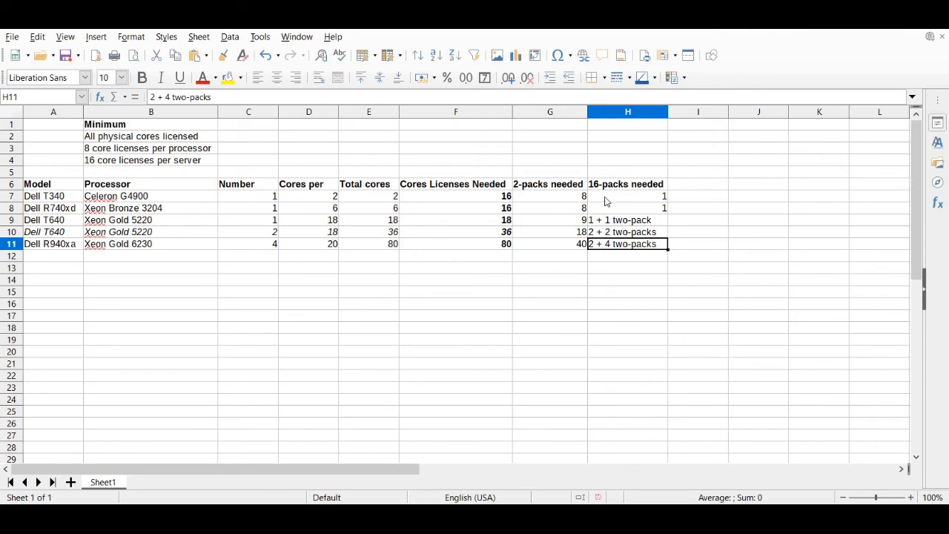
mouse_move(590, 252)
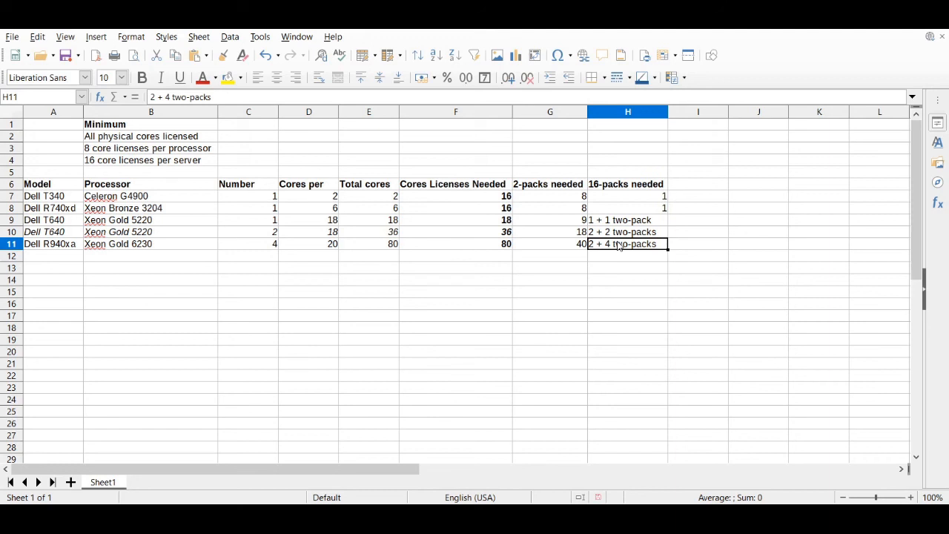
mouse_move(344, 240)
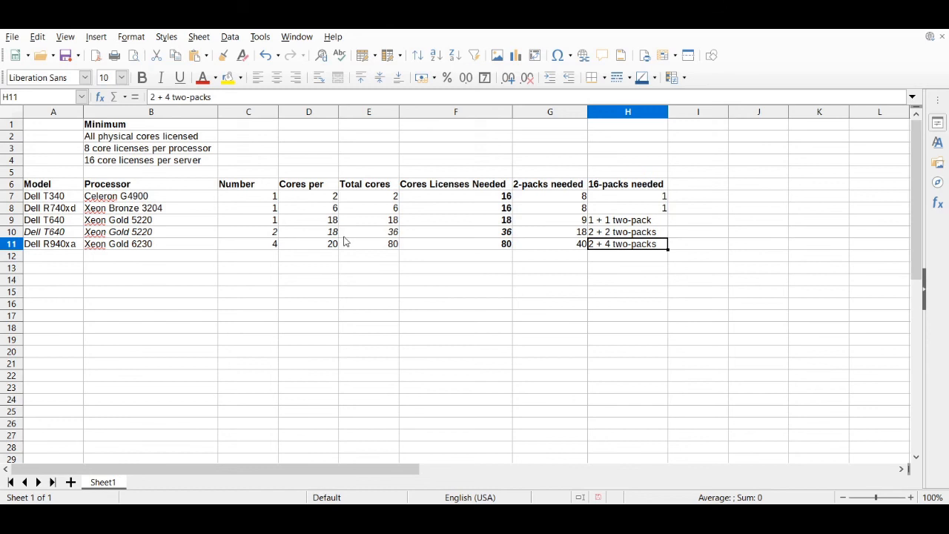
click(455, 243)
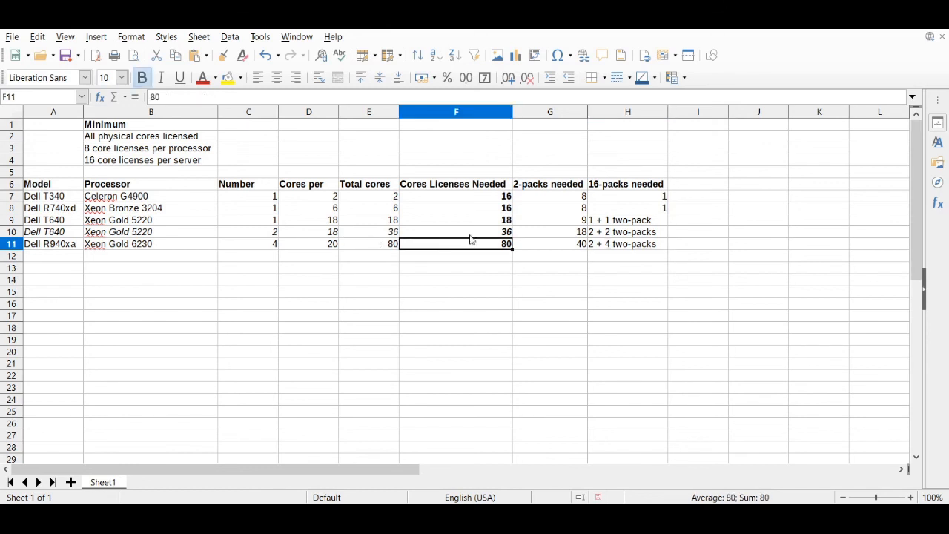
click(456, 196)
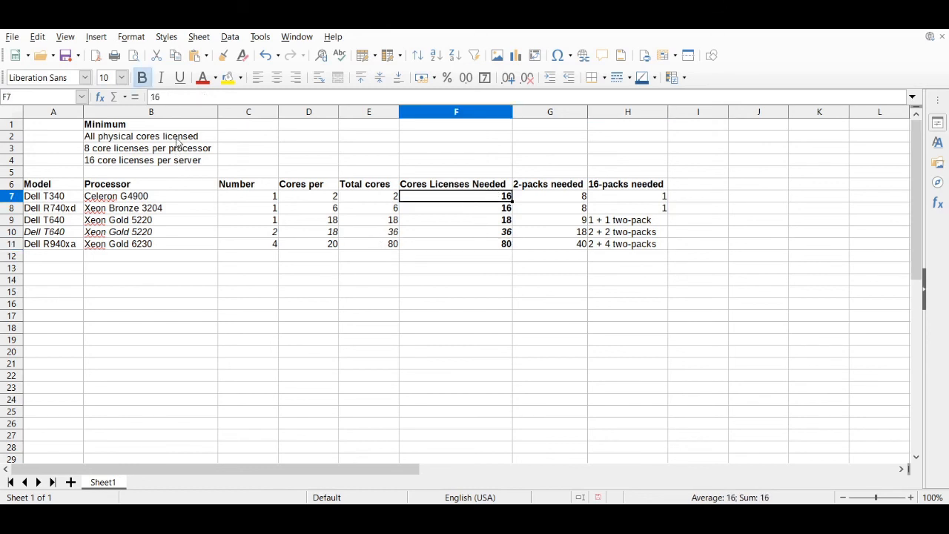
click(151, 160)
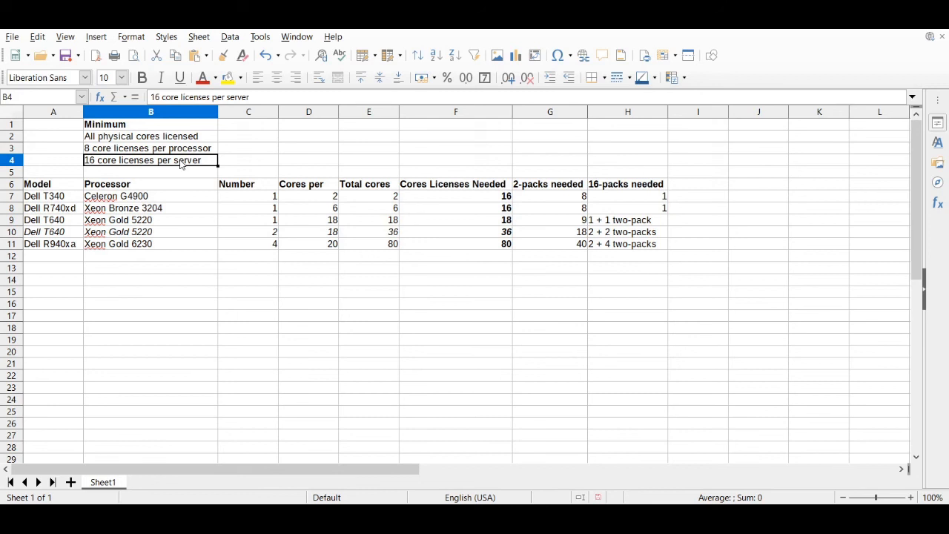
mouse_move(169, 234)
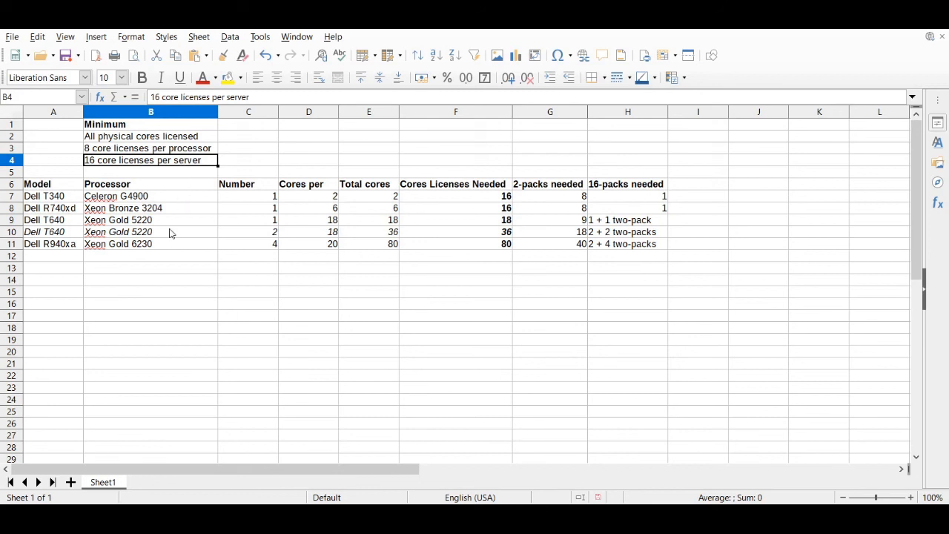
mouse_move(200, 239)
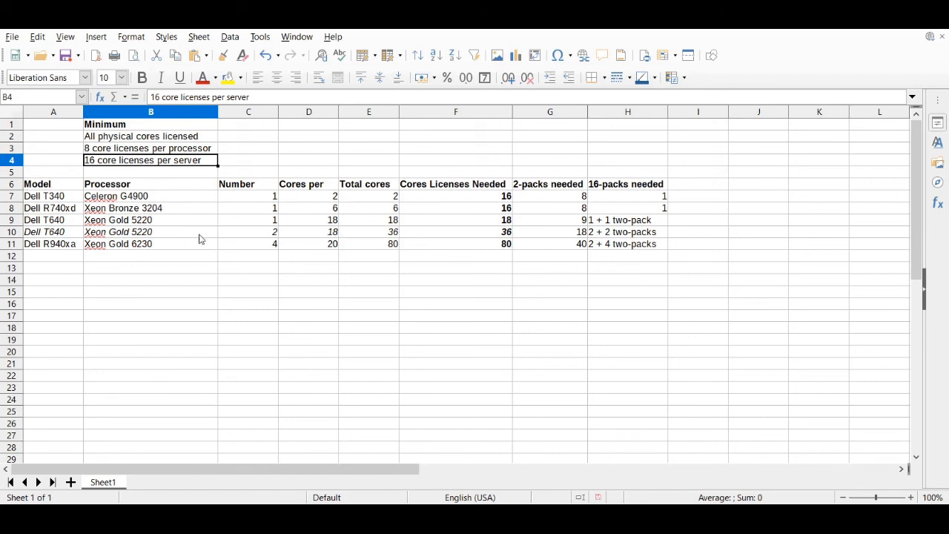
mouse_move(247, 237)
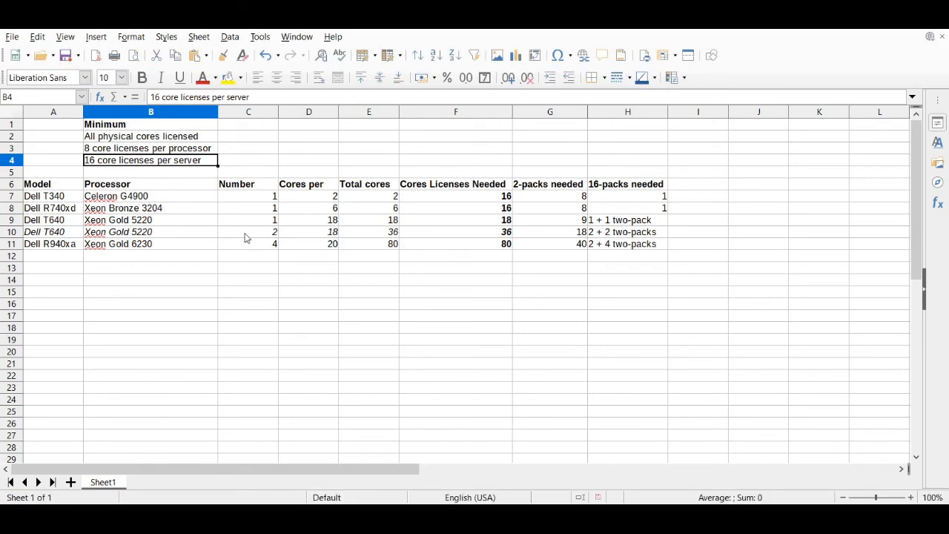